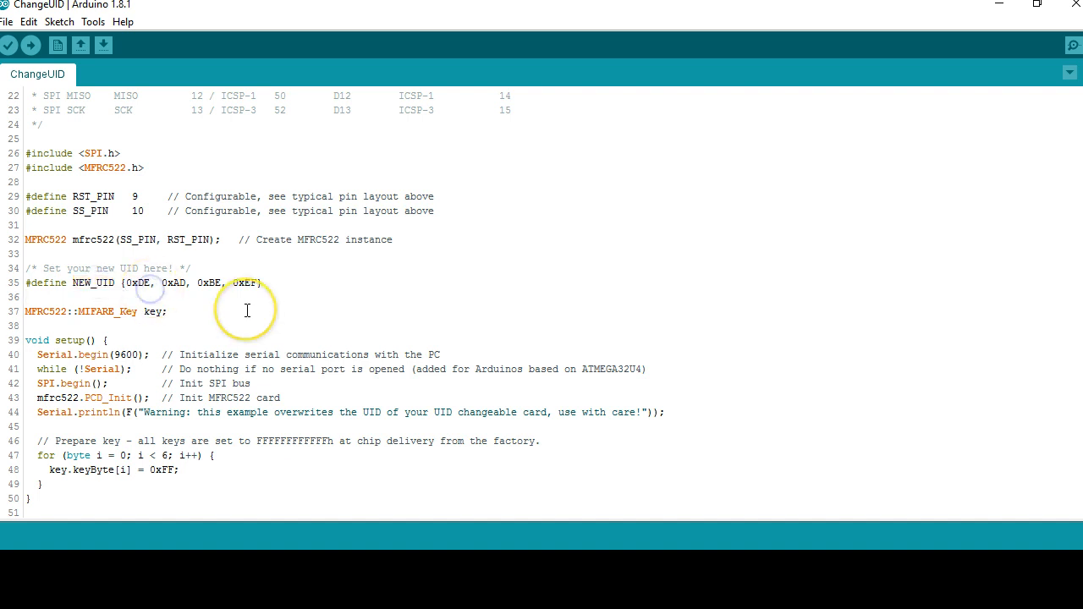
# - Browse the ChangeUID sketch and select the MIFARE_SetUid function name for later lookup
pyautogui.scroll(-3)
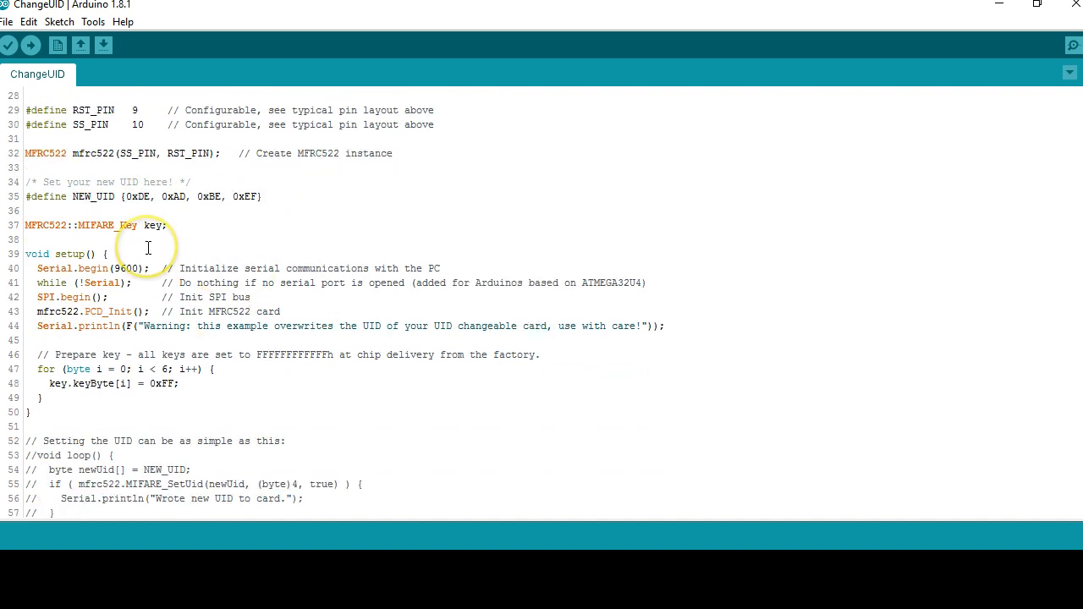
pyautogui.moveTo(38, 268)
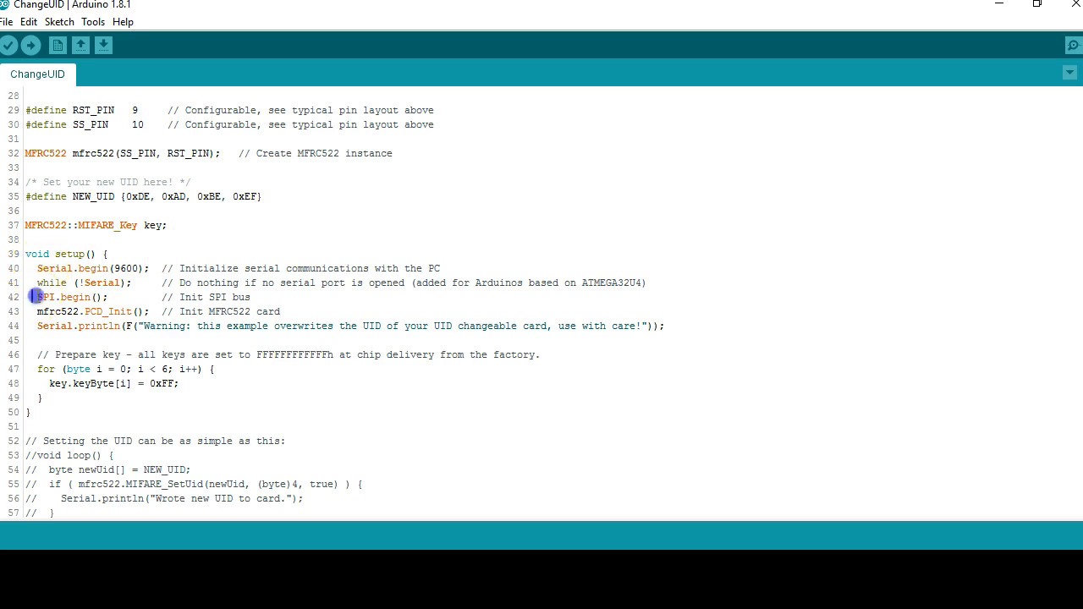
pyautogui.click(94, 354)
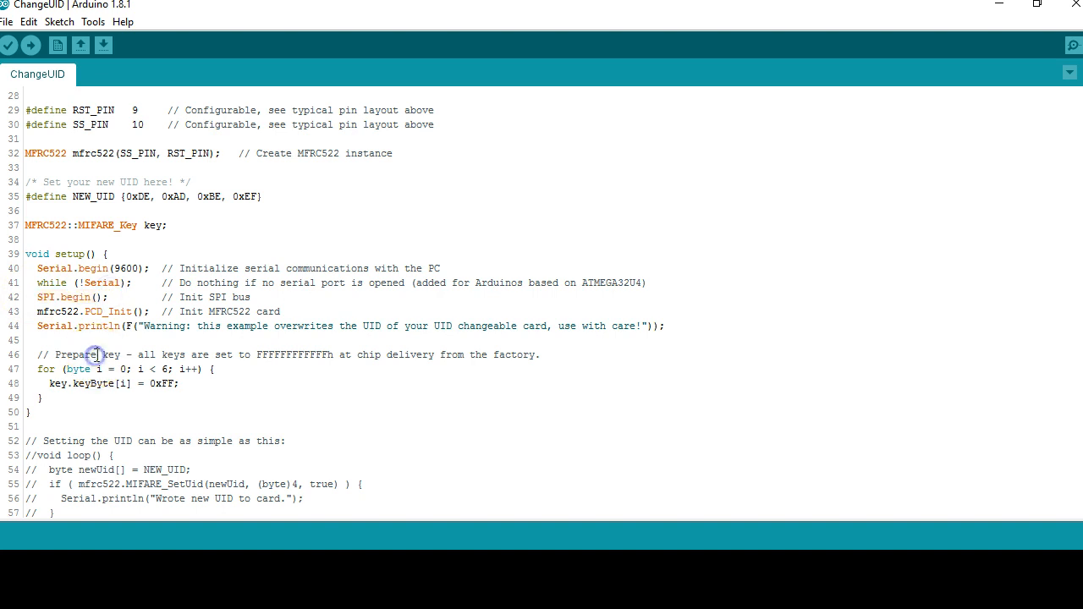
pyautogui.doubleClick(46, 311)
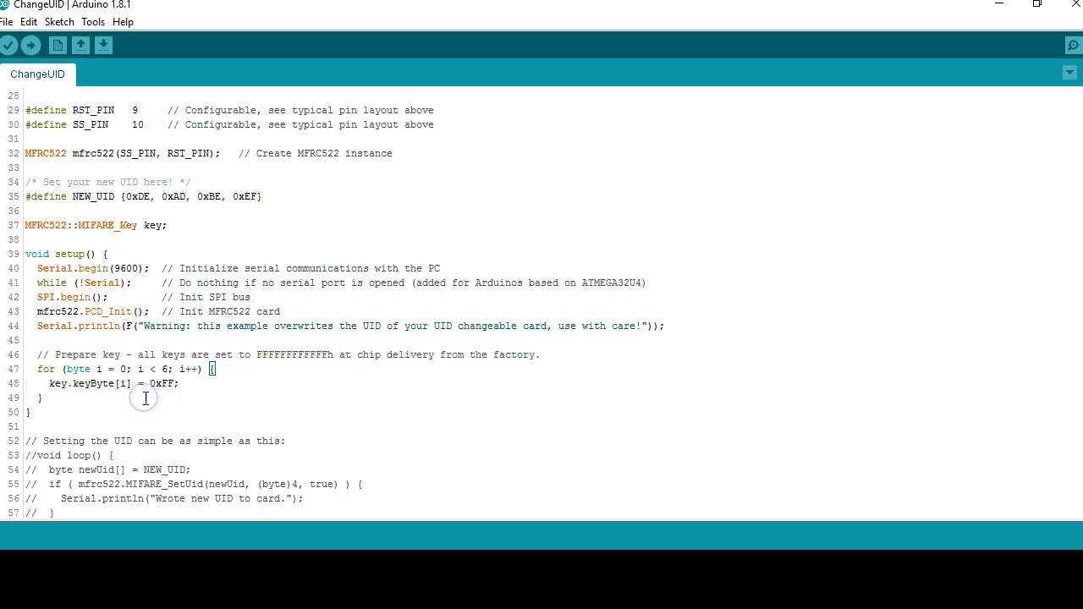
pyautogui.moveTo(237, 368)
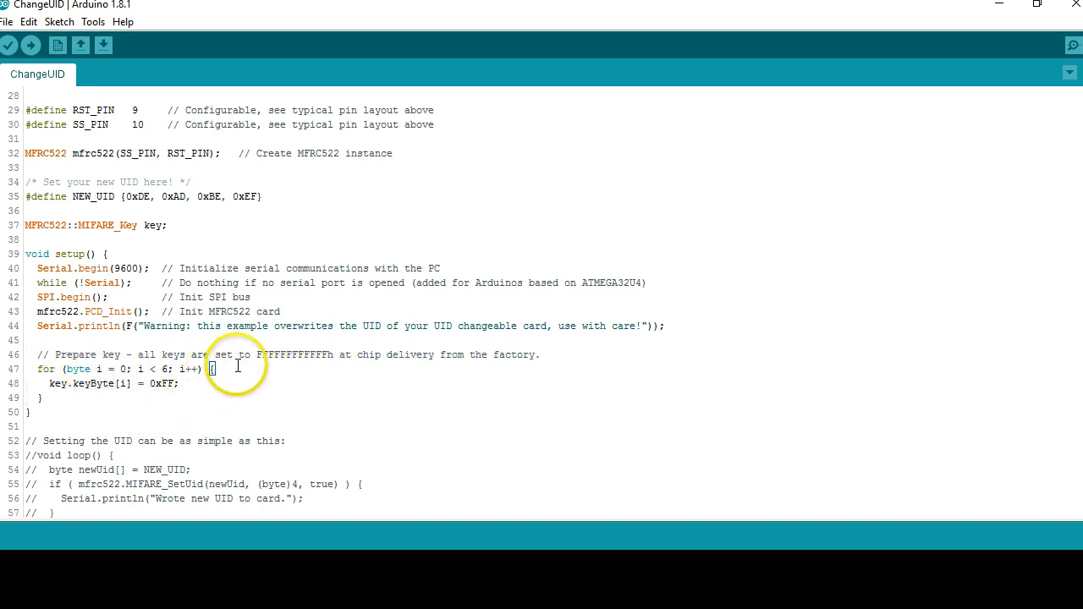
pyautogui.scroll(-3)
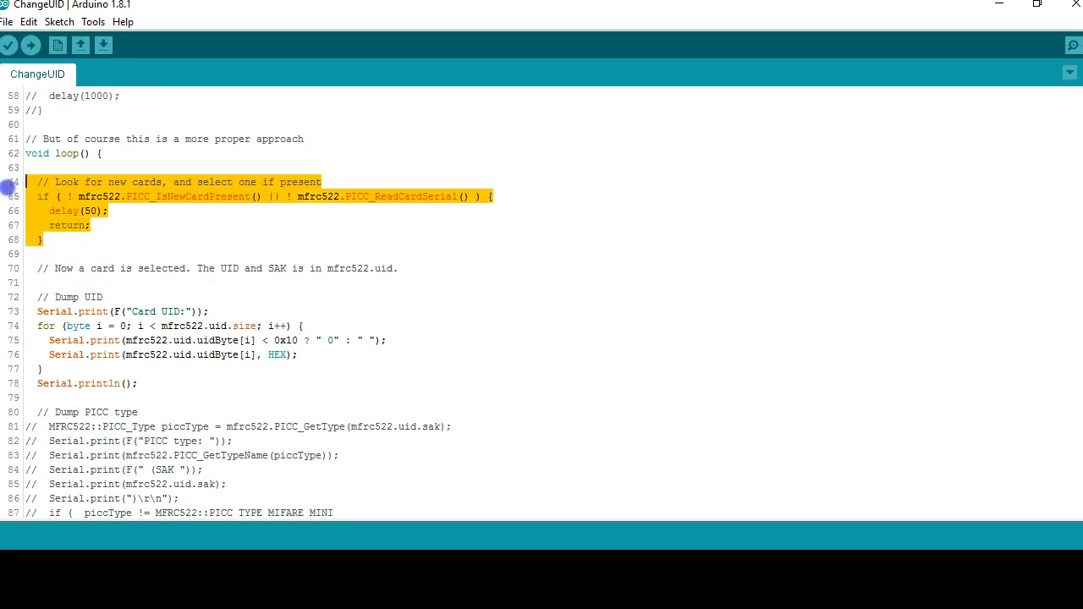
pyautogui.click(84, 240)
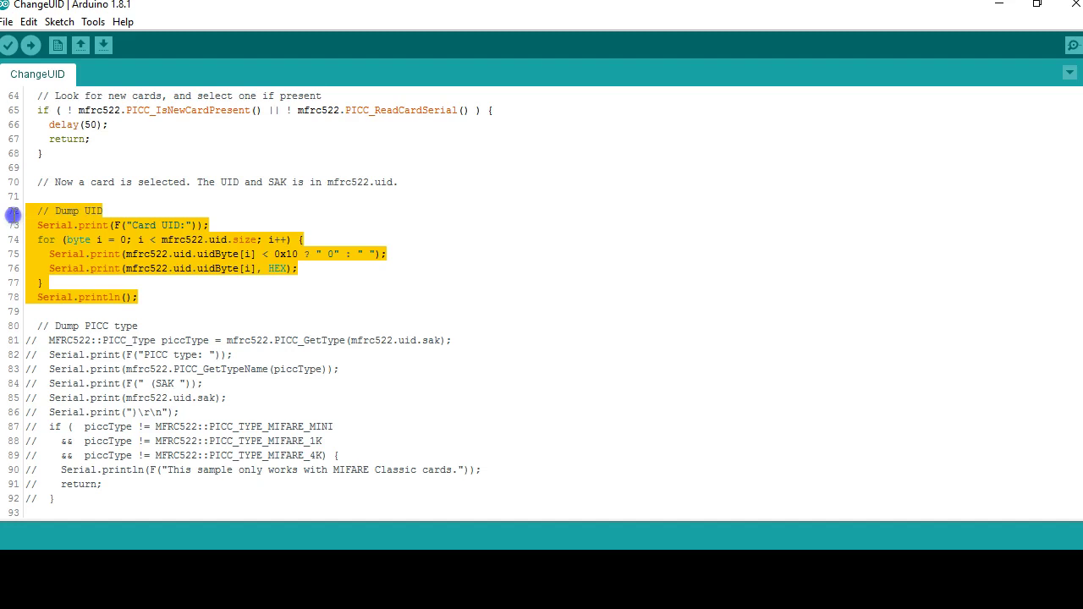
pyautogui.scroll(-3)
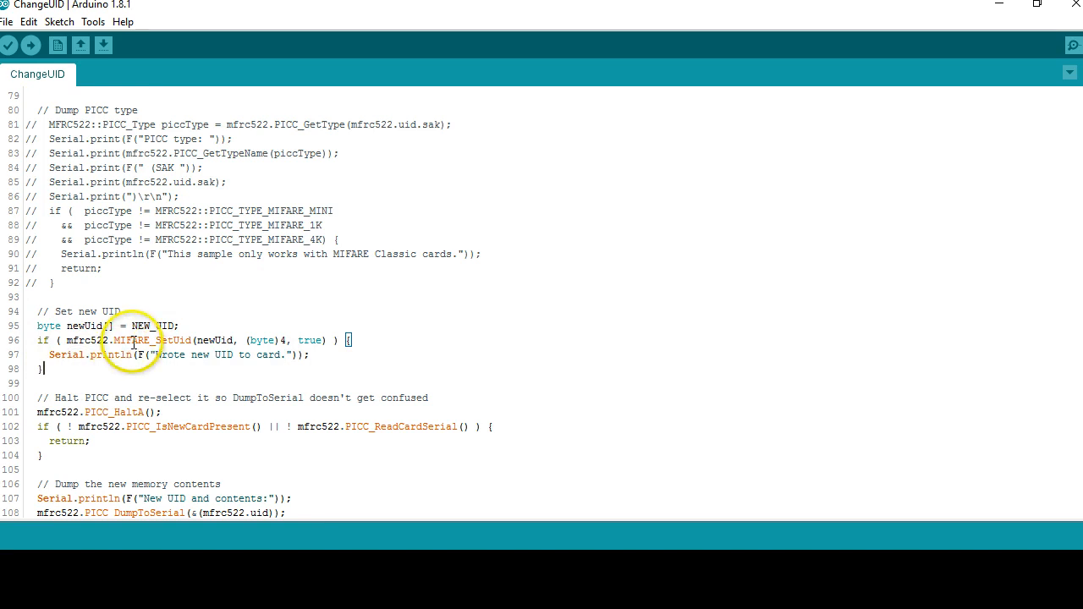
pyautogui.doubleClick(148, 341)
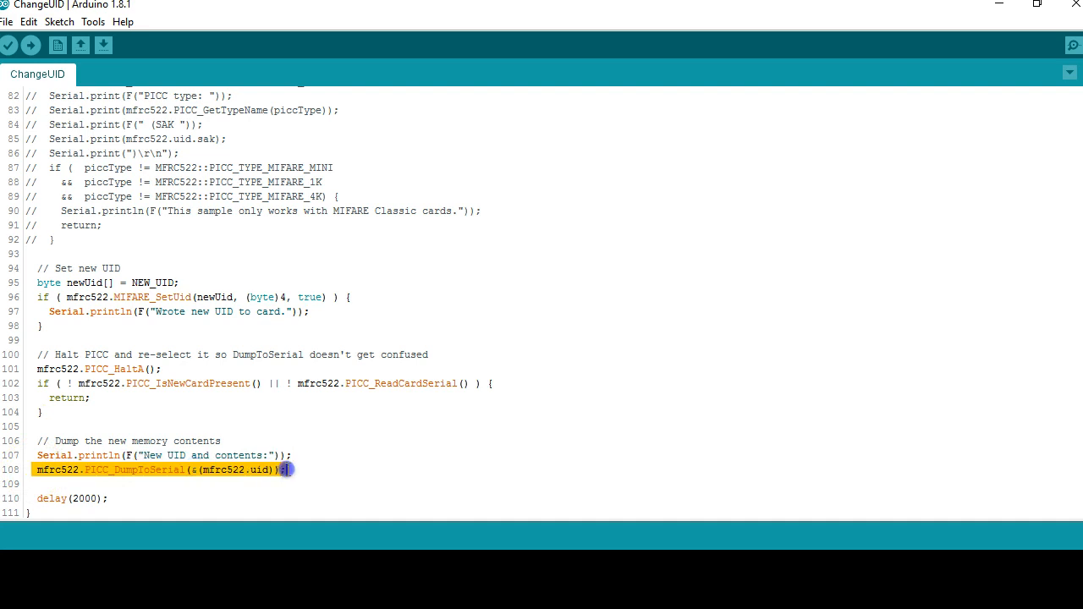
pyautogui.click(140, 430)
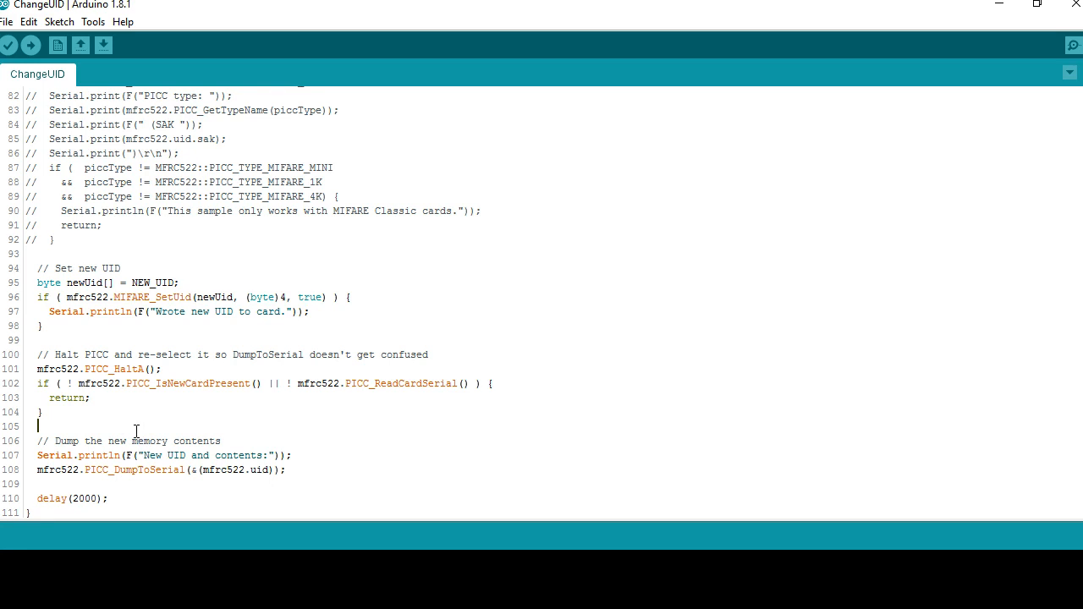
pyautogui.doubleClick(150, 297)
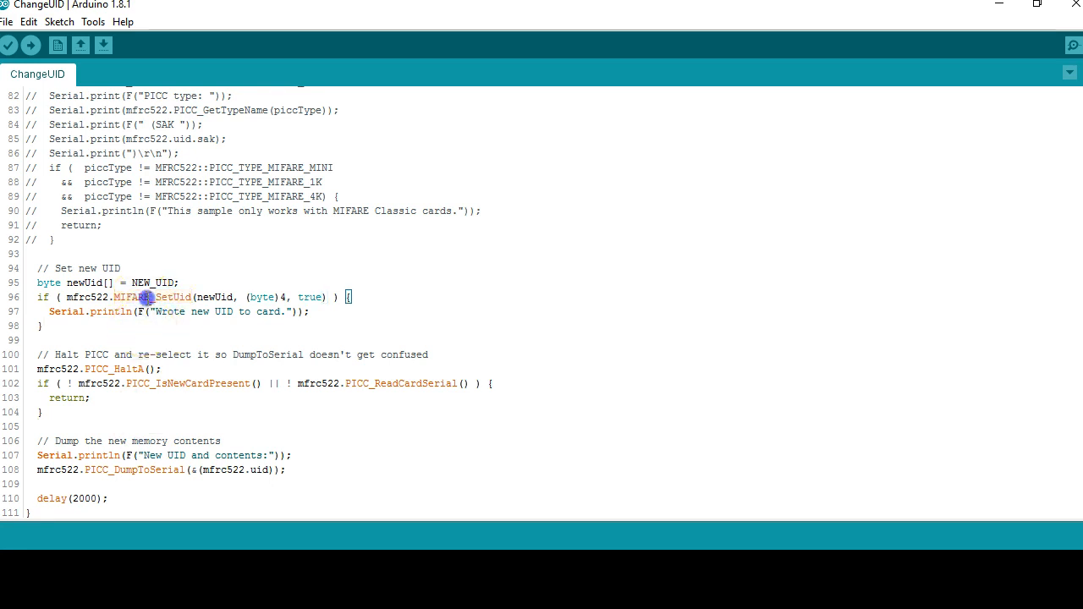
pyautogui.doubleClick(150, 297)
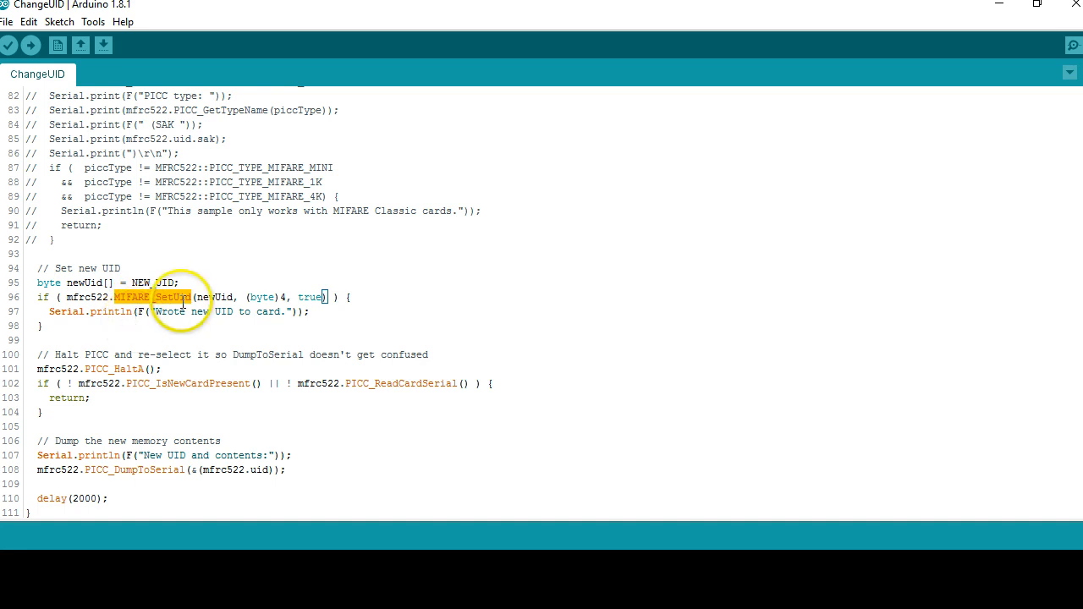
pyautogui.moveTo(241, 340)
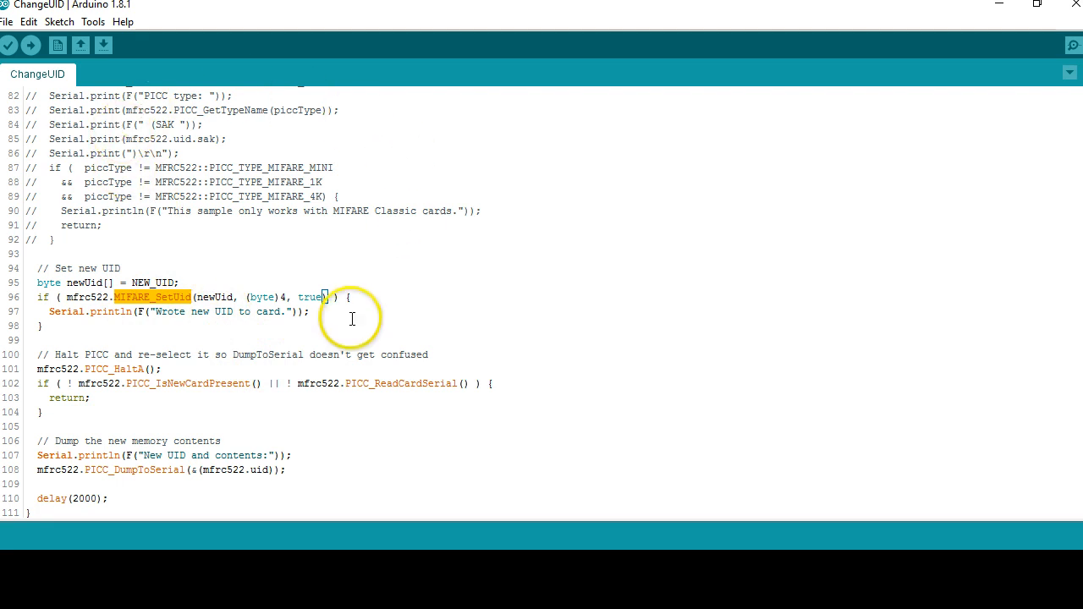
pyautogui.moveTo(148, 569)
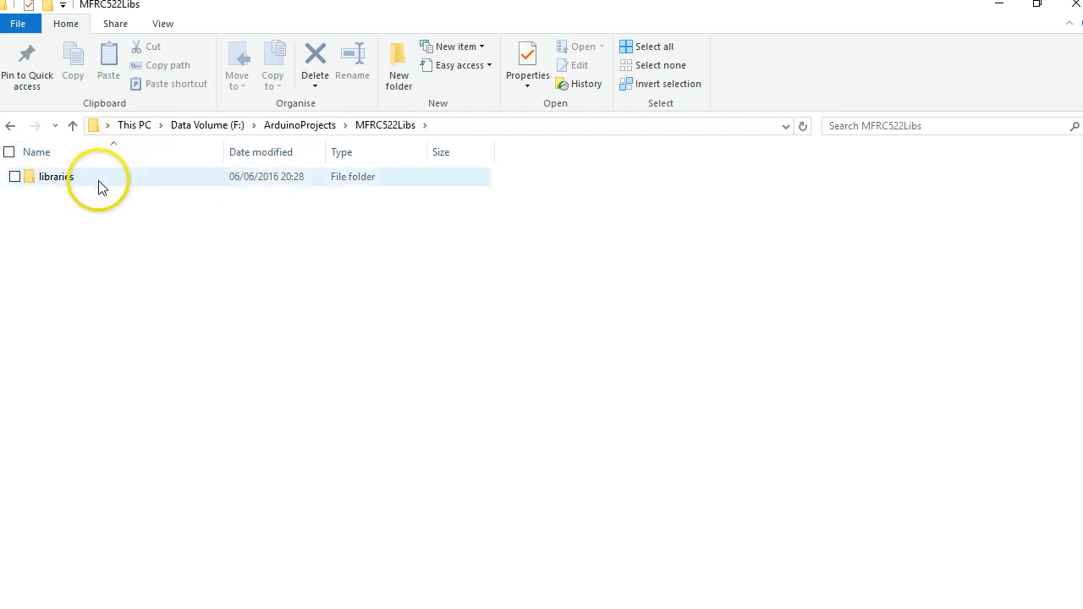
# - Navigate into libraries, then the MFRC522Libs folder, and open MFRC522.cpp in Notepad++
pyautogui.doubleClick(51, 176)
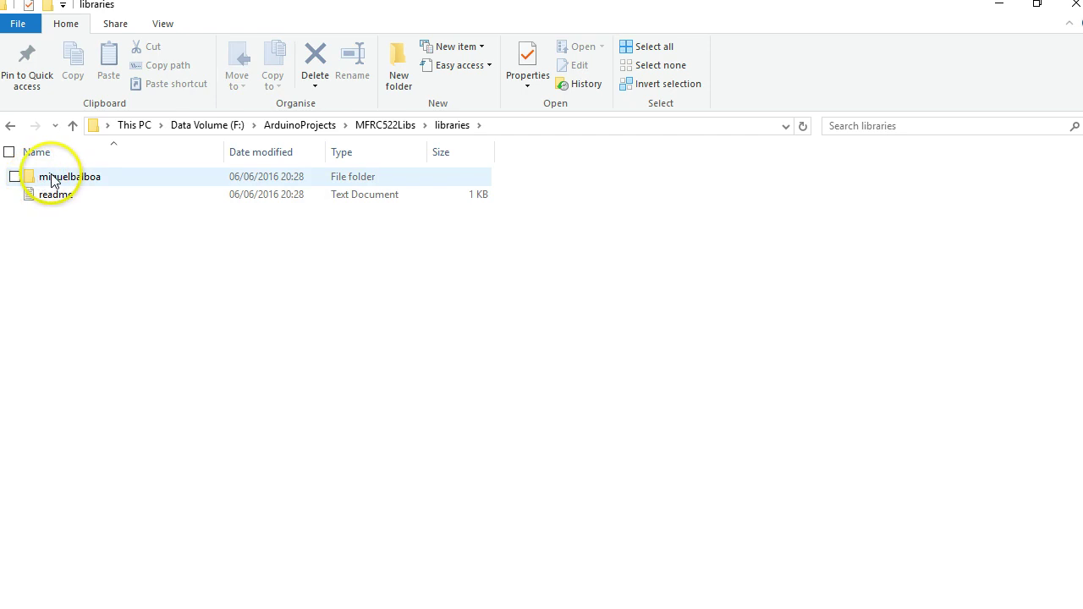
pyautogui.doubleClick(64, 177)
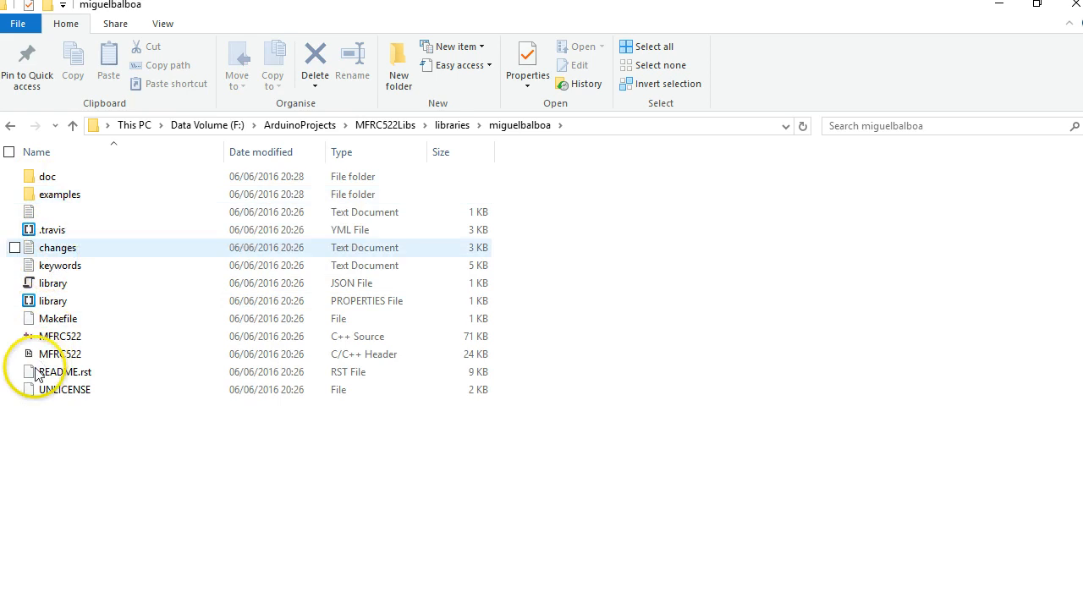
pyautogui.click(56, 336)
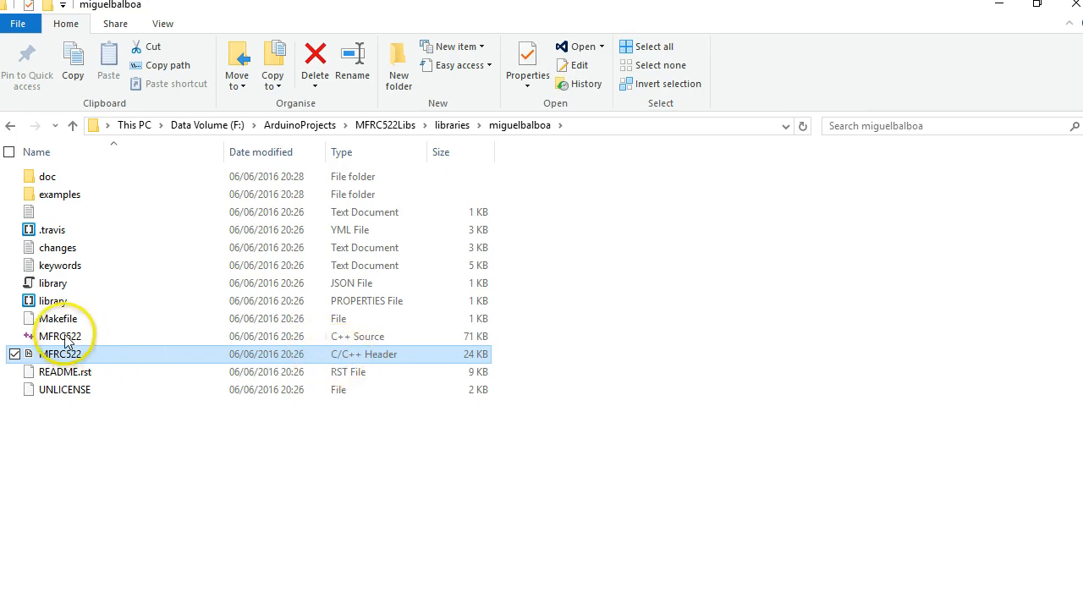
pyautogui.click(60, 336)
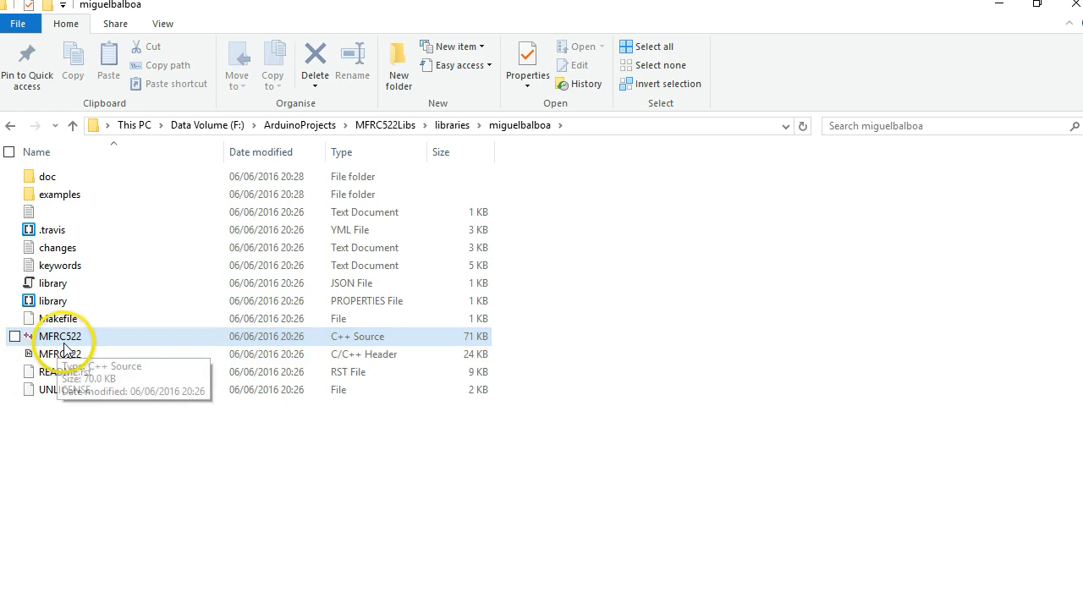
pyautogui.moveTo(305, 343)
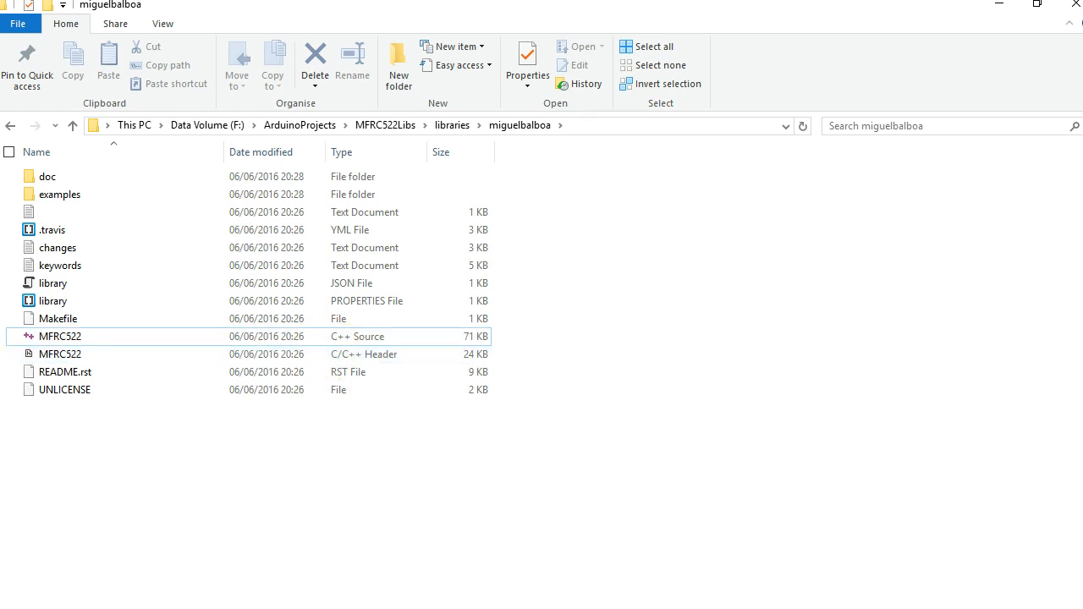
pyautogui.doubleClick(59, 334)
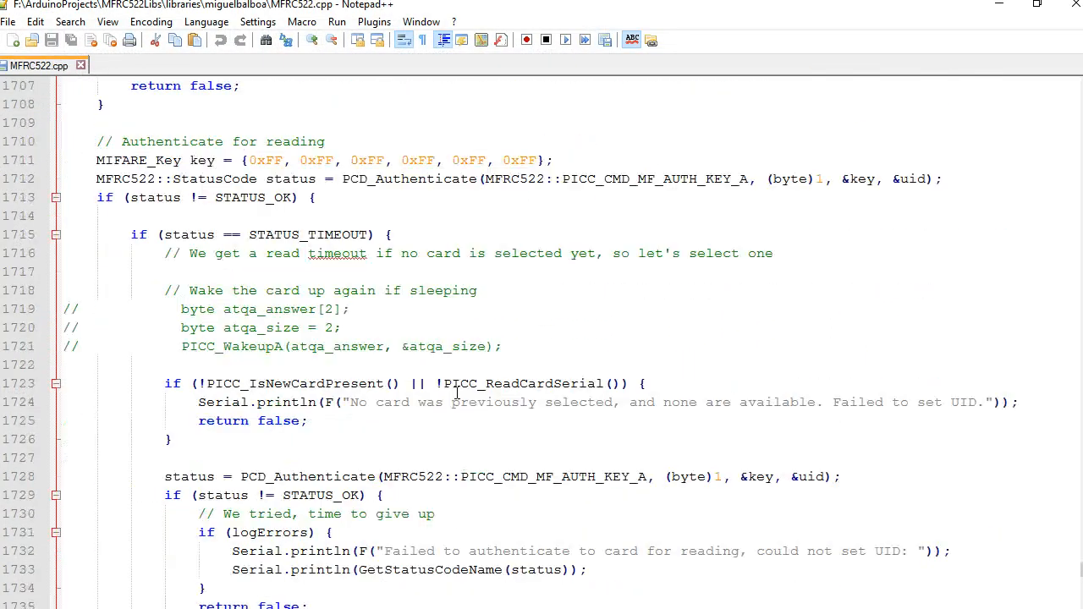
# - Find 'MIFARE_SetUid' in MFRC522.cpp and land on its function definition near line 1700
pyautogui.press('ctrl+f')
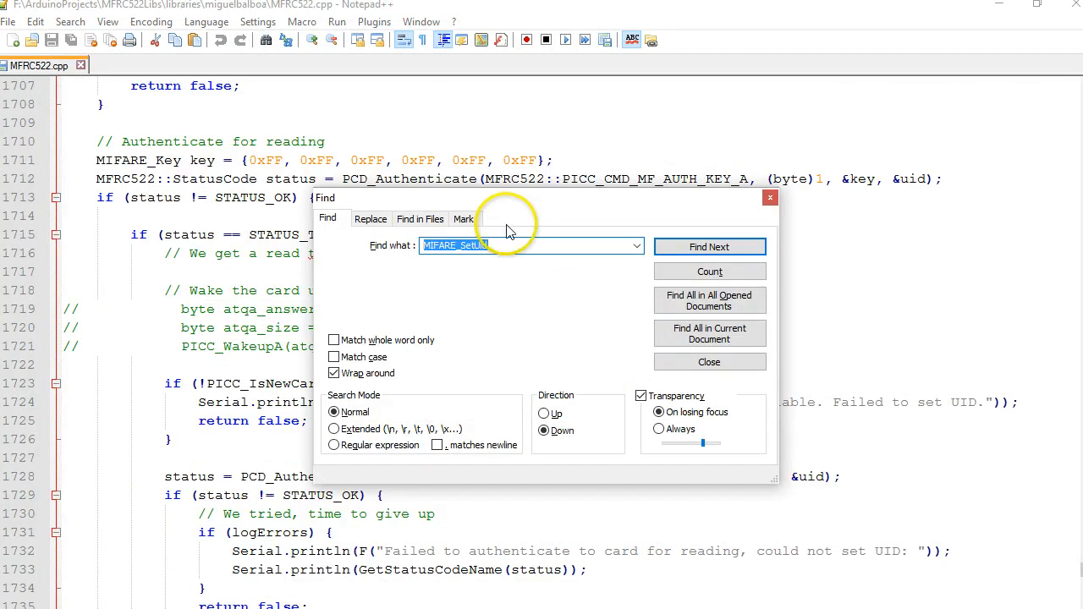
pyautogui.click(709, 246)
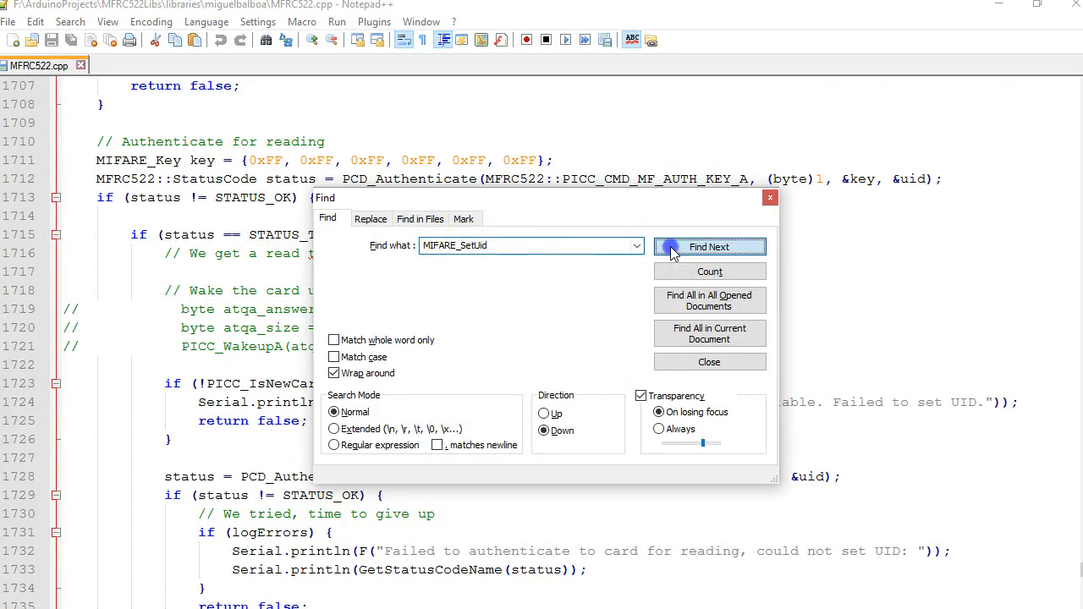
pyautogui.click(710, 246)
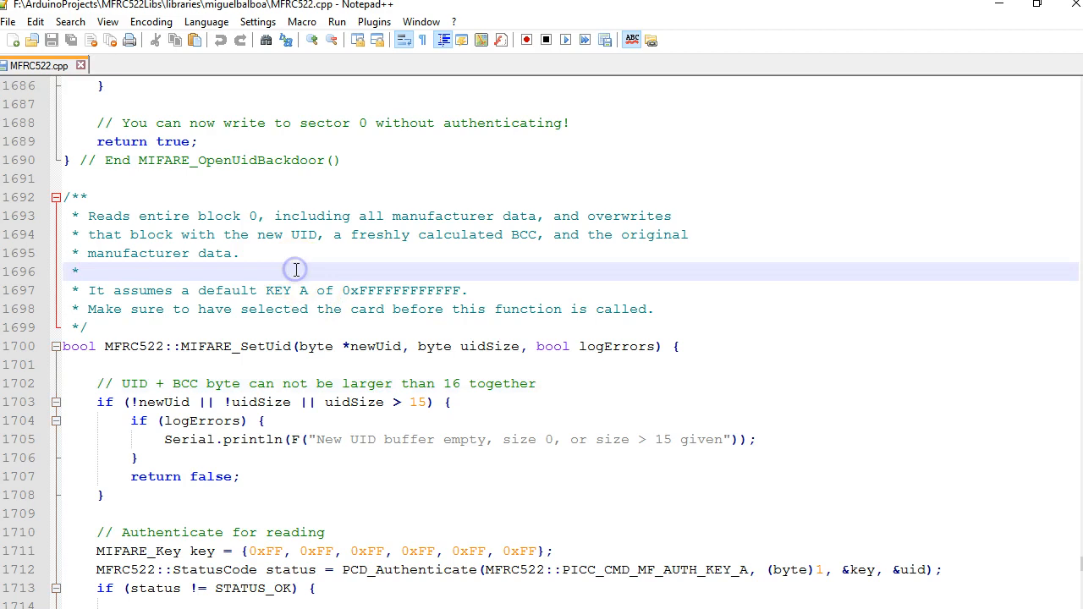
pyautogui.scroll(-3)
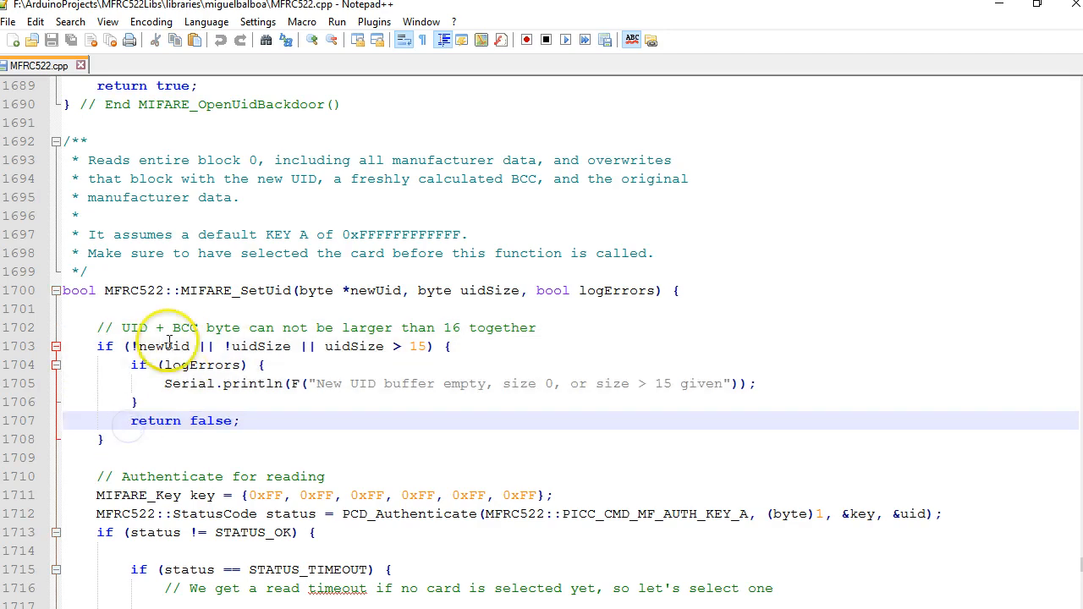
pyautogui.moveTo(380, 341)
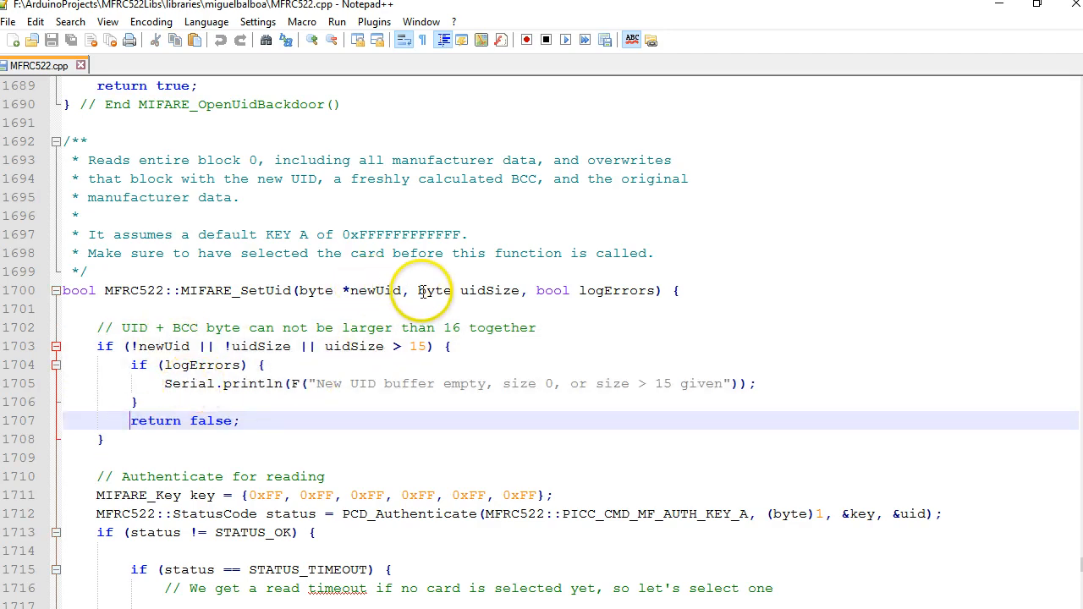
pyautogui.click(375, 290)
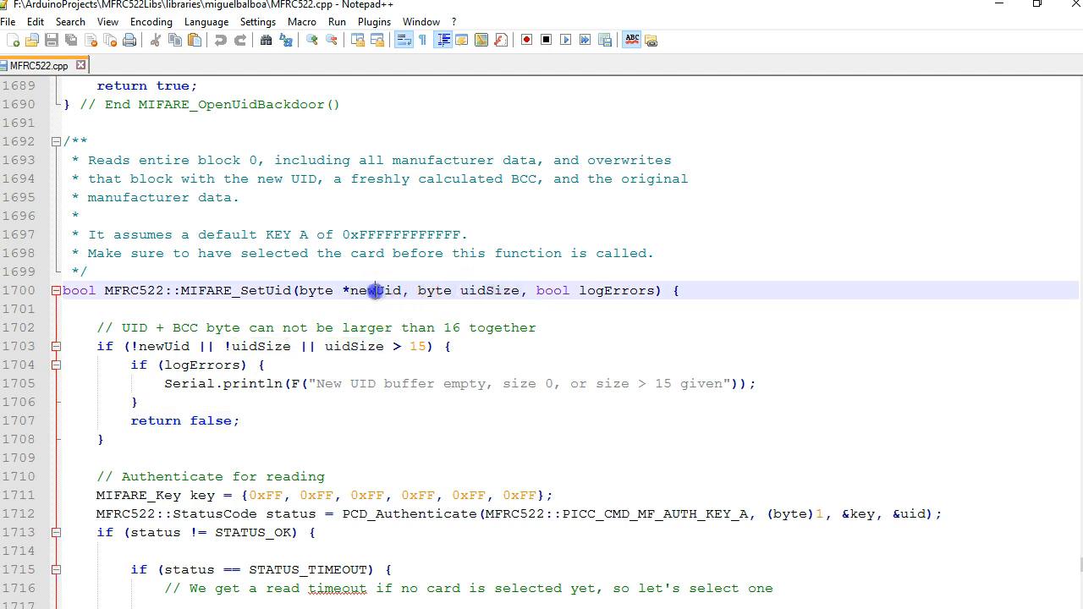
pyautogui.moveTo(487, 290)
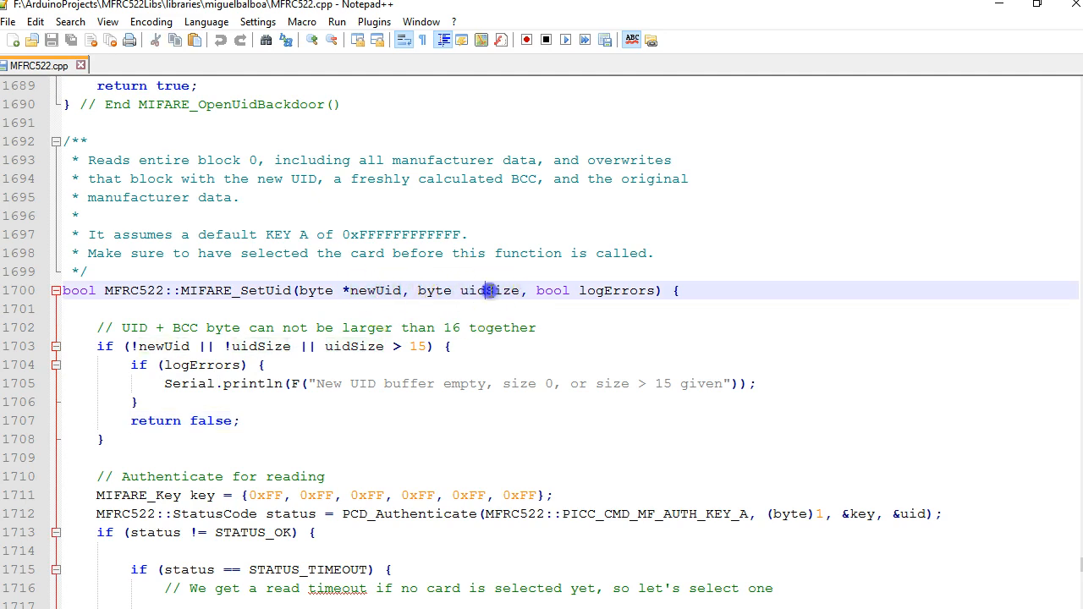
pyautogui.doubleClick(489, 291)
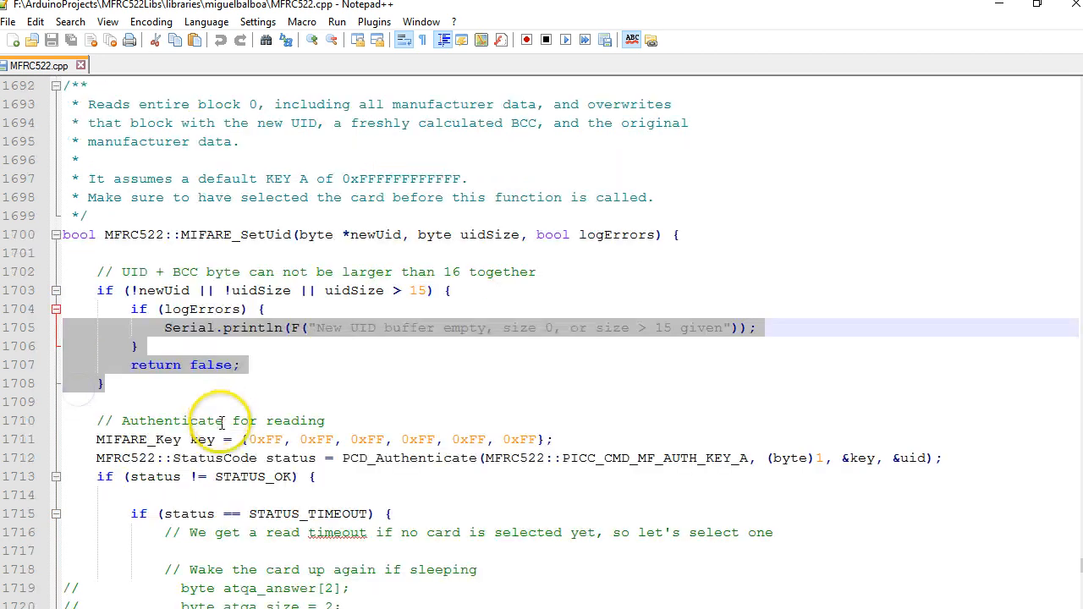
pyautogui.scroll(-3)
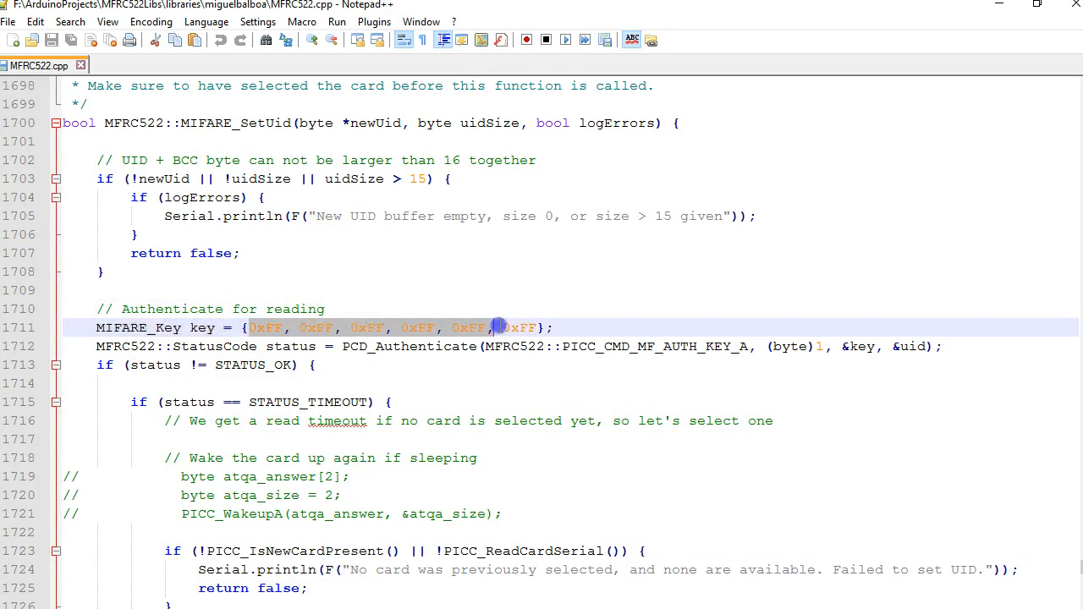
pyautogui.click(520, 359)
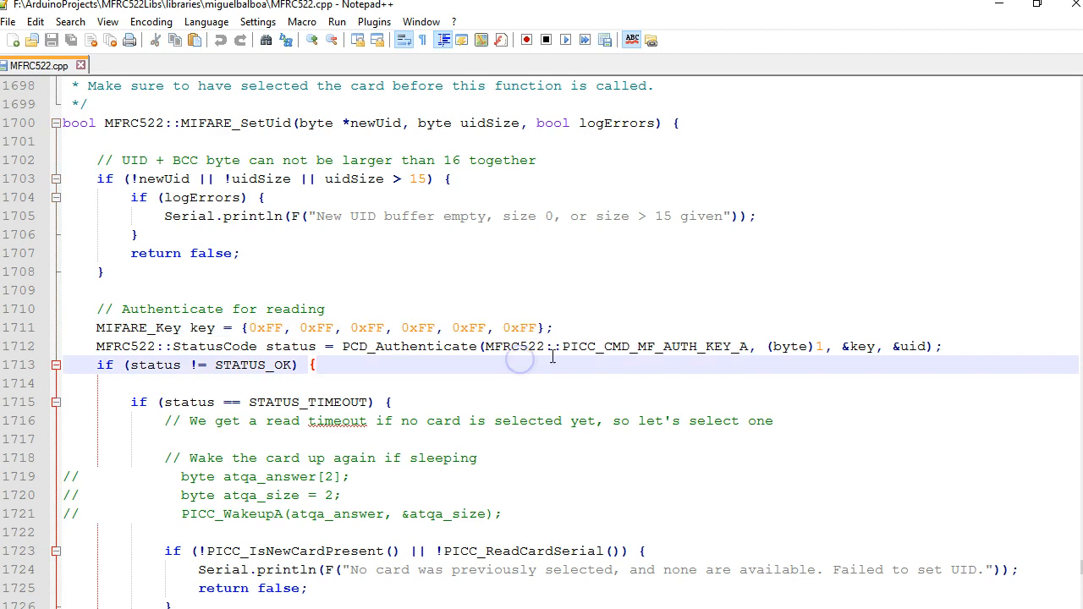
pyautogui.doubleClick(690, 346)
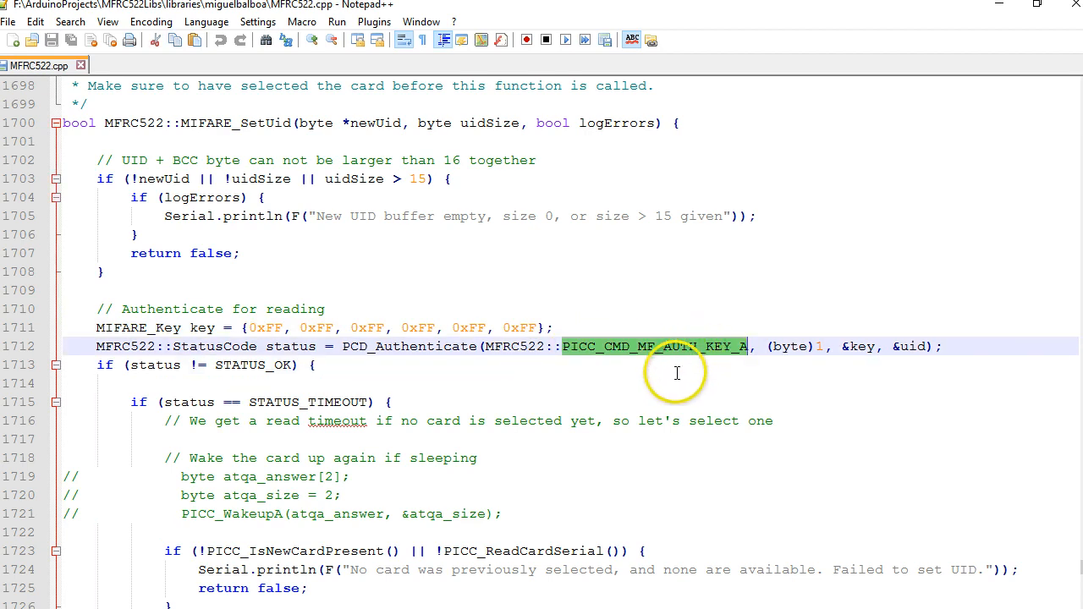
pyautogui.click(681, 382)
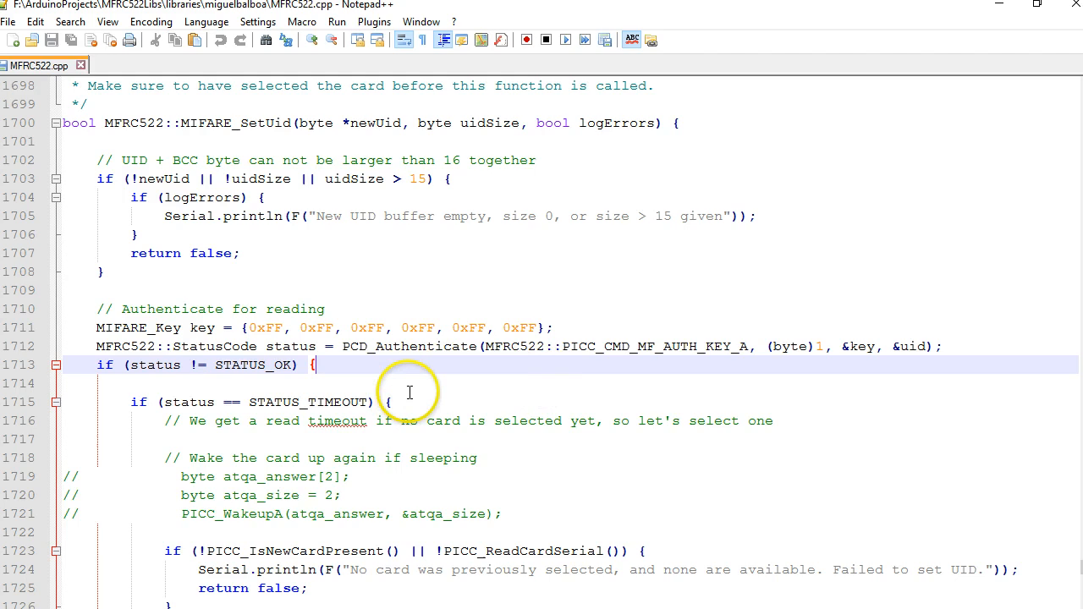
pyautogui.scroll(-3)
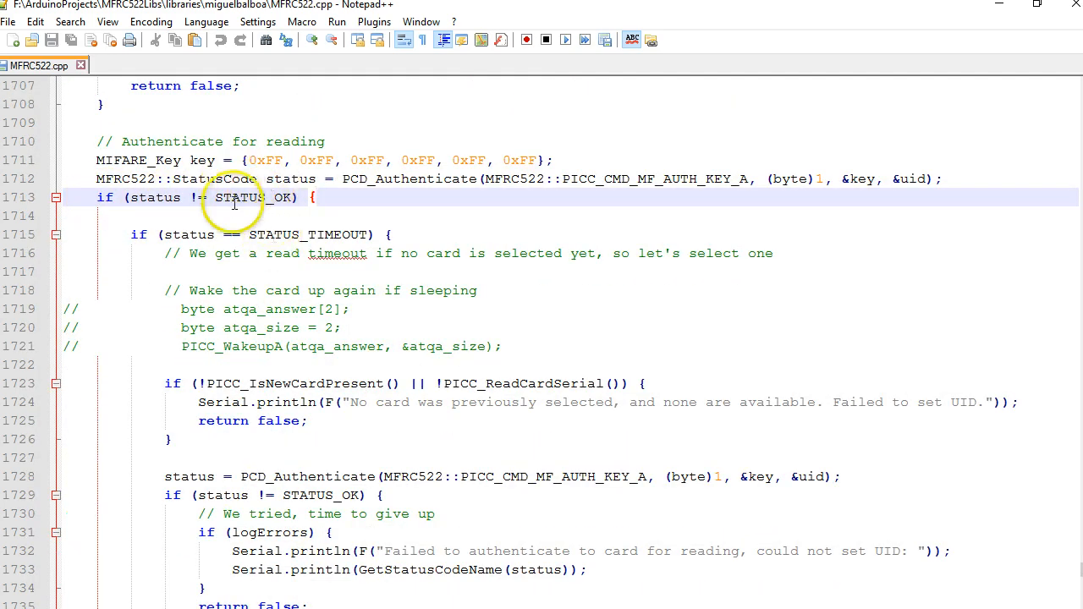
pyautogui.scroll(-3)
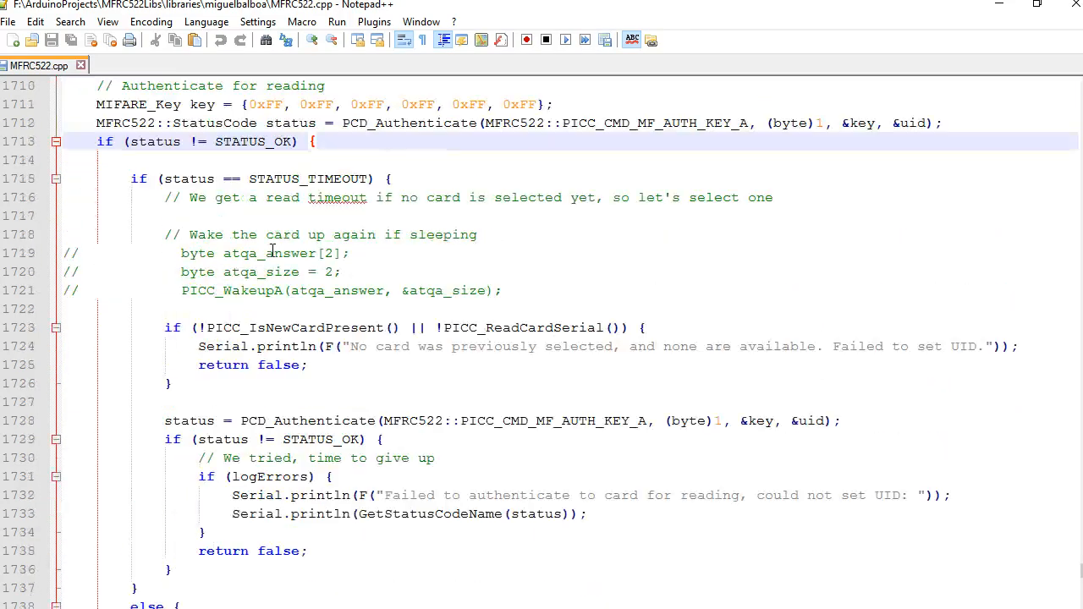
pyautogui.scroll(-3)
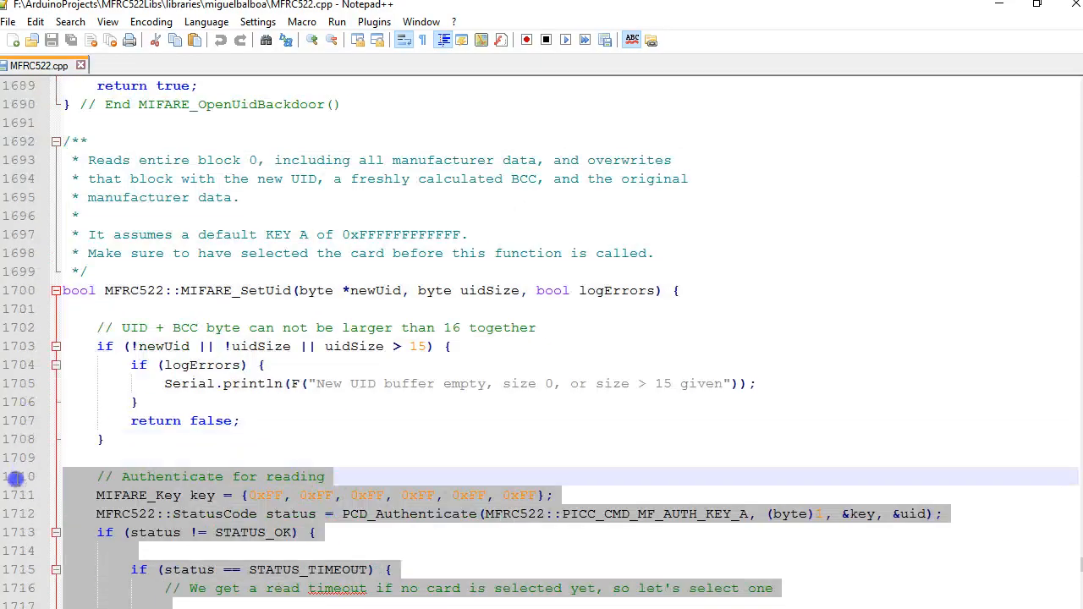
pyautogui.scroll(-3)
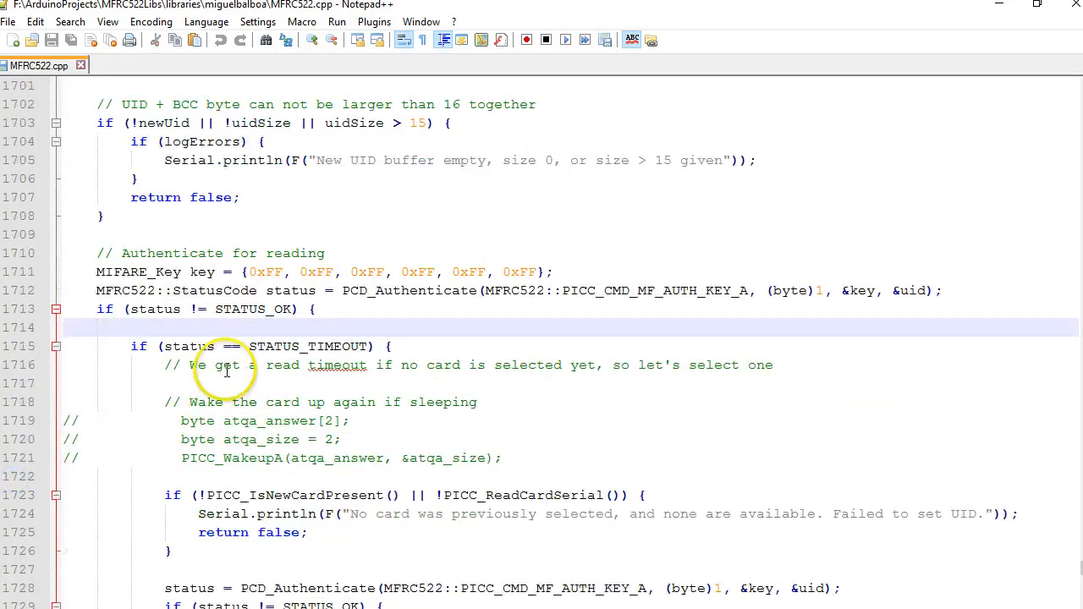
pyautogui.scroll(-3)
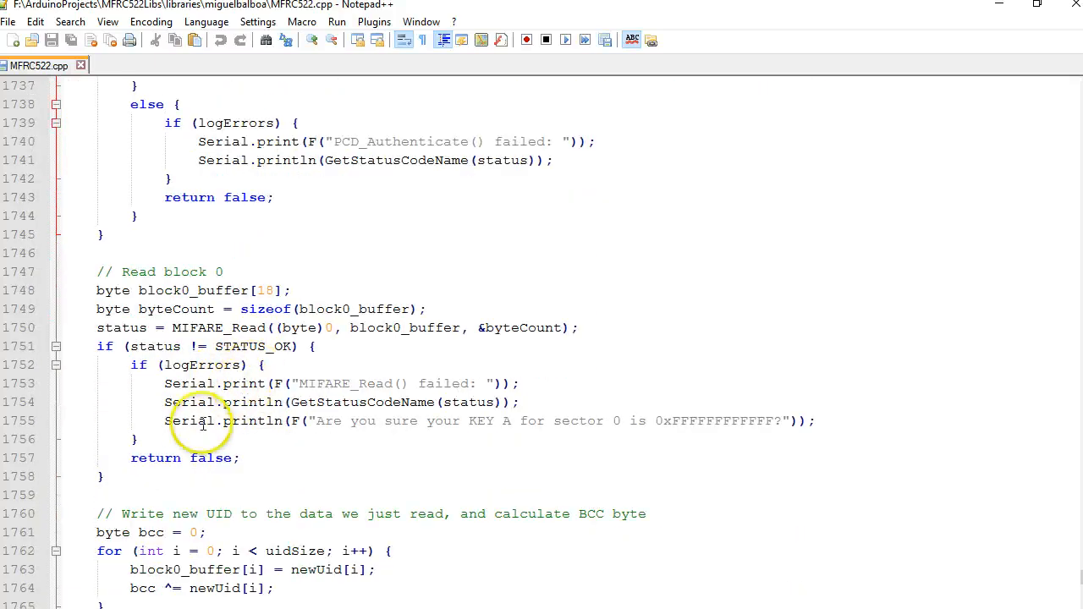
pyautogui.scroll(-3)
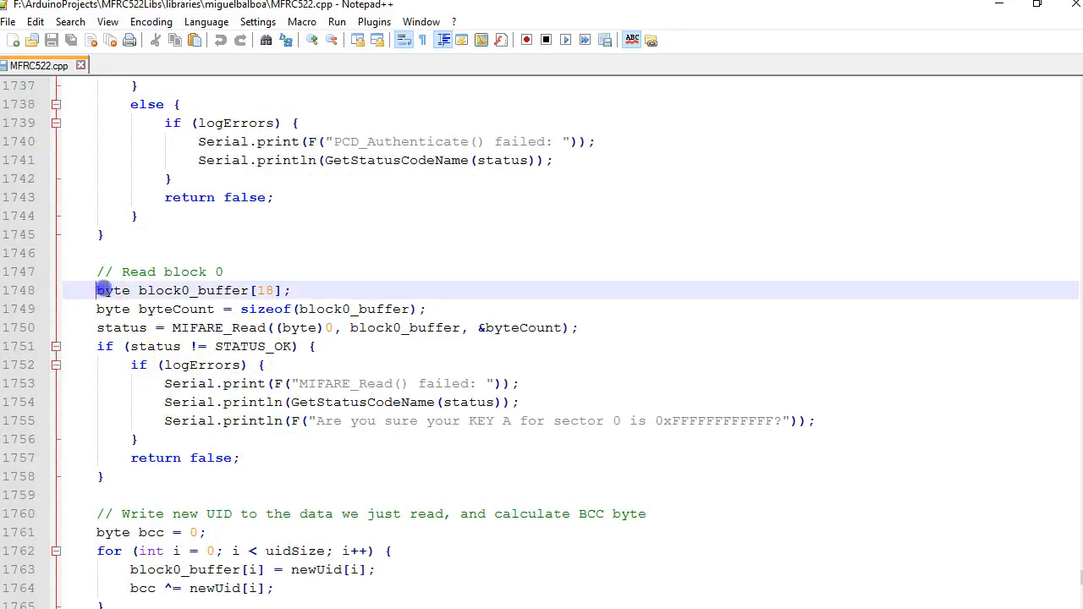
pyautogui.click(188, 494)
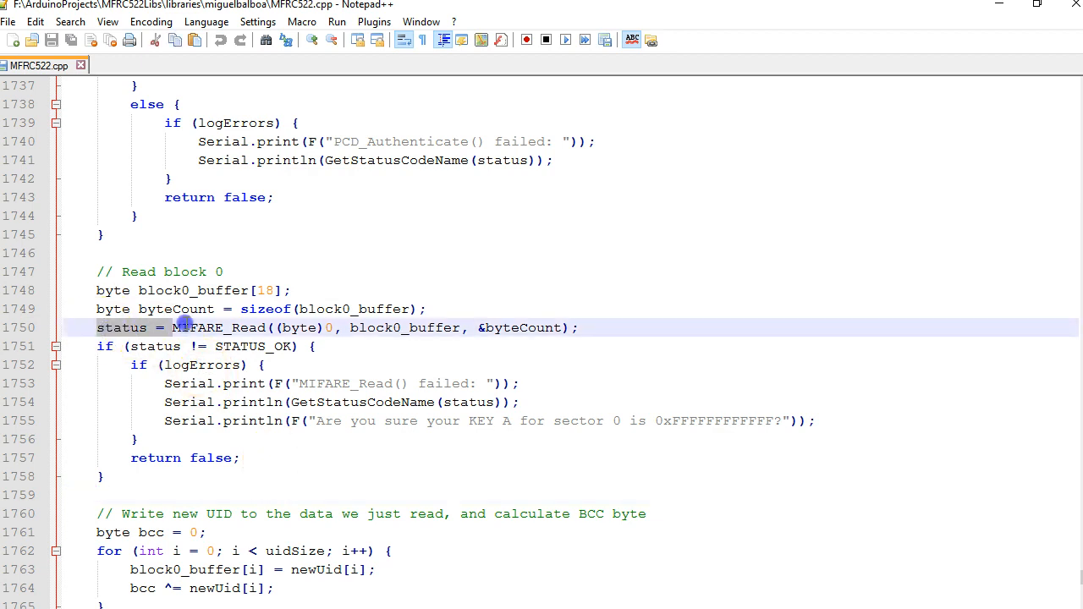
pyautogui.moveTo(495, 324)
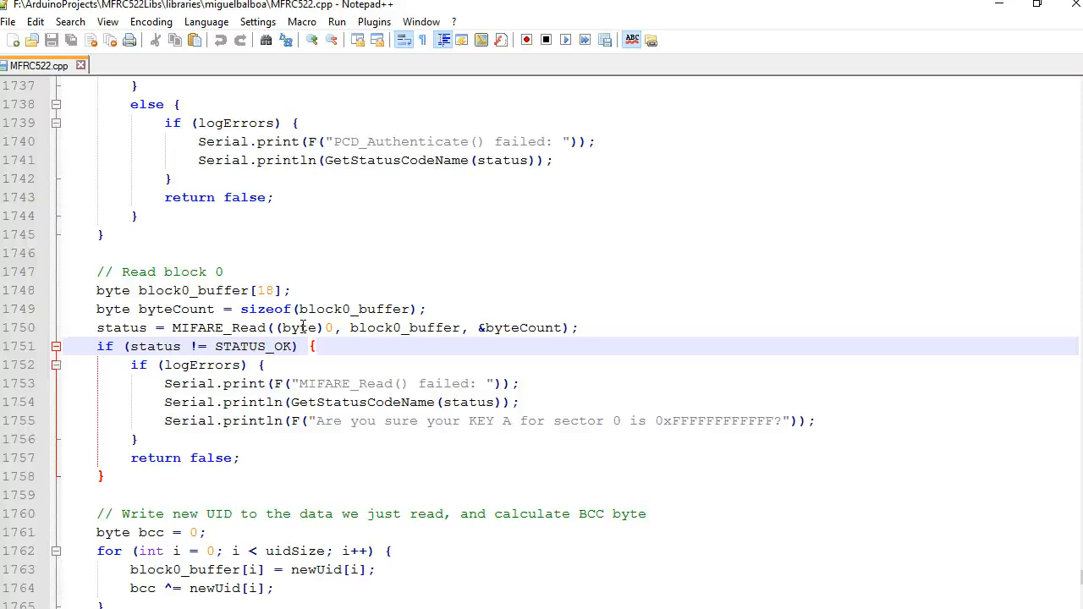
pyautogui.click(314, 346)
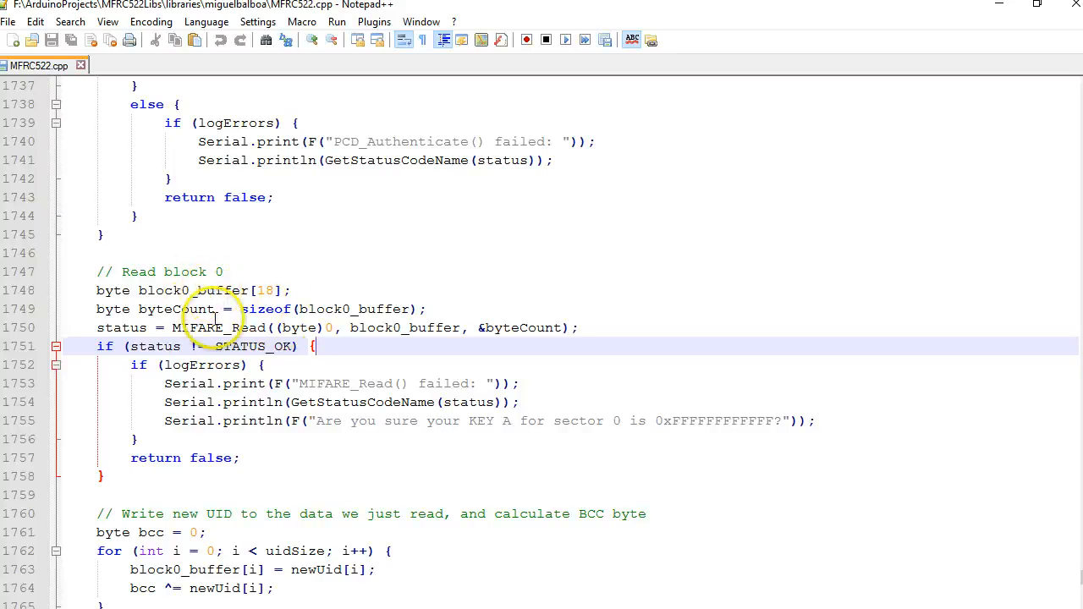
pyautogui.doubleClick(118, 328)
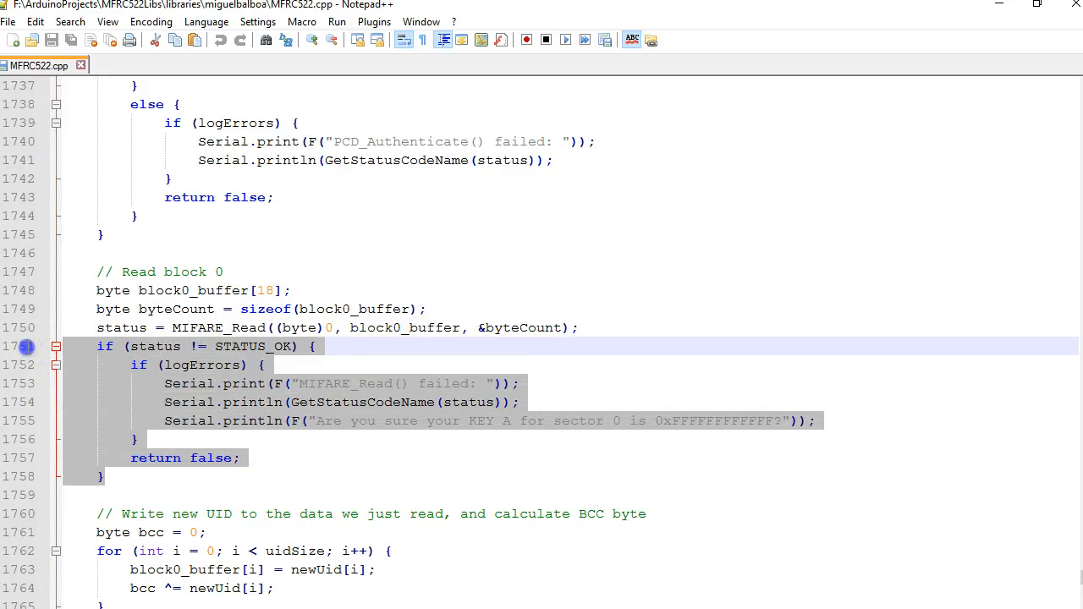
pyautogui.moveTo(201, 447)
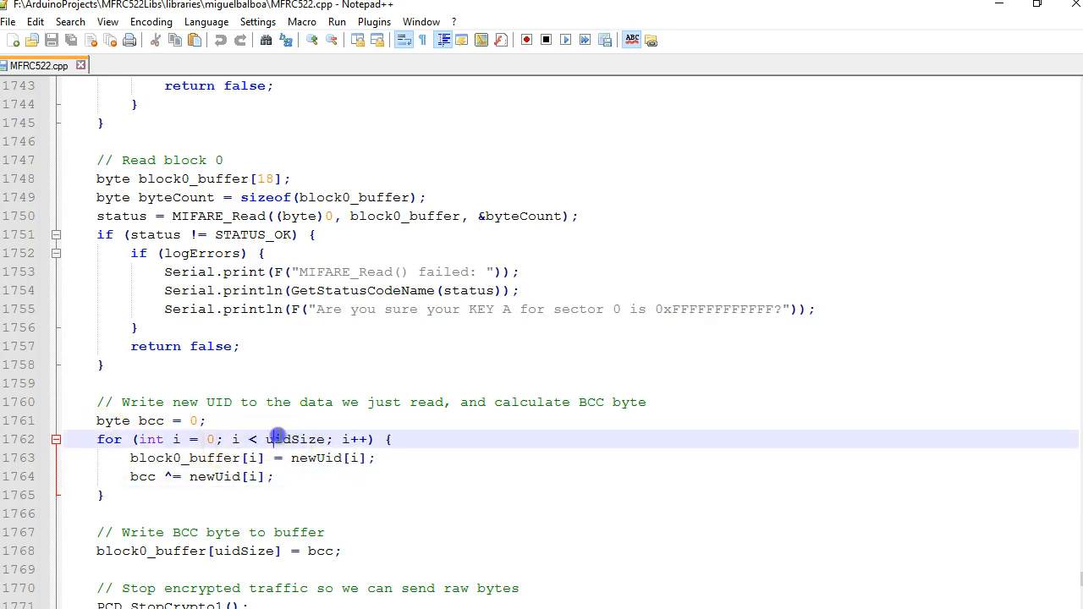
pyautogui.doubleClick(294, 439)
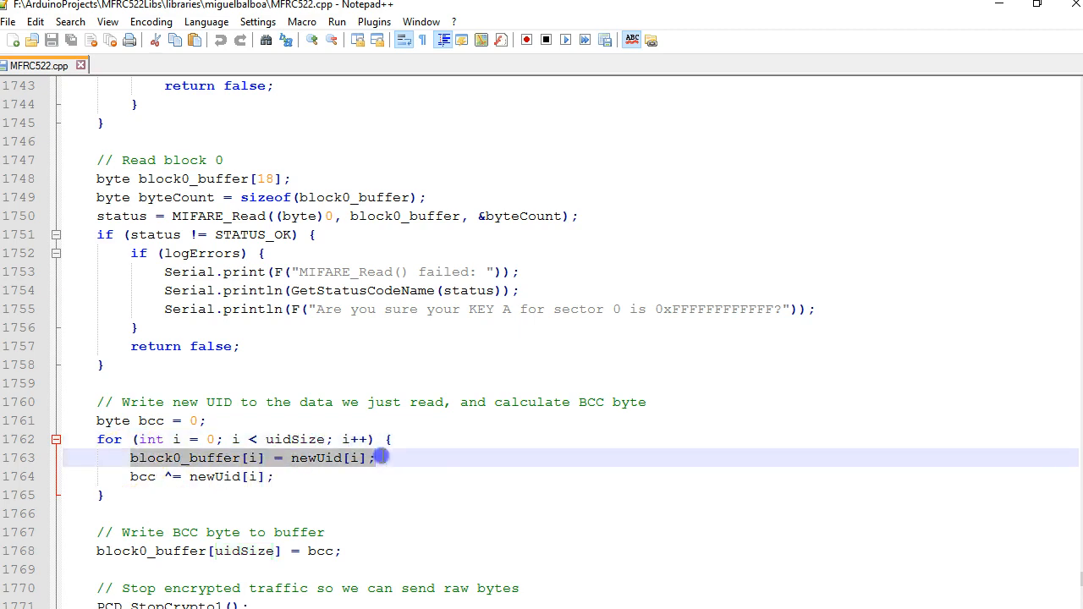
pyautogui.doubleClick(142, 478)
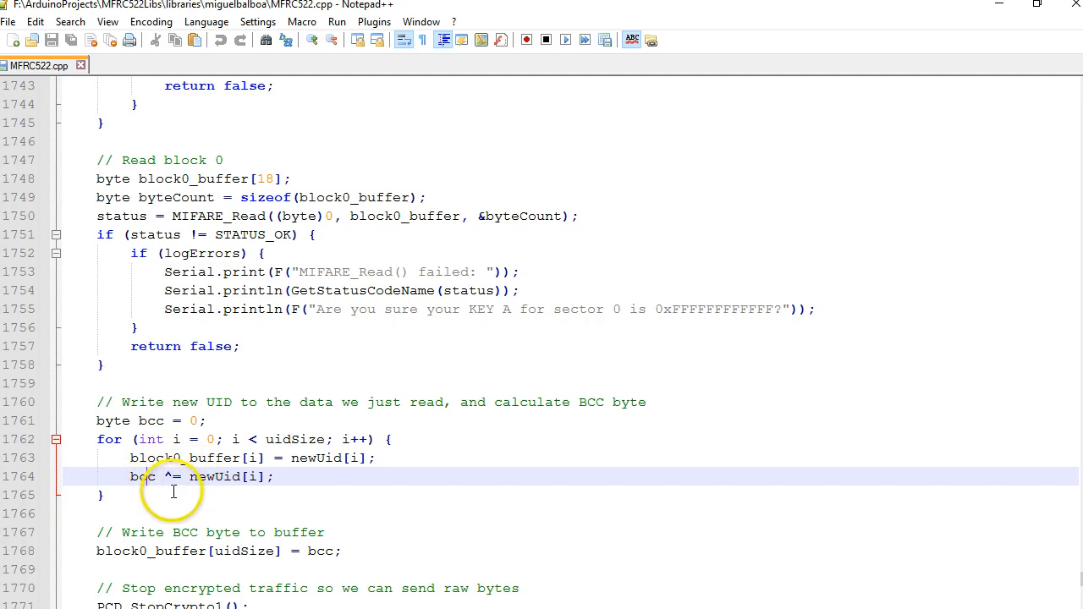
pyautogui.scroll(-3)
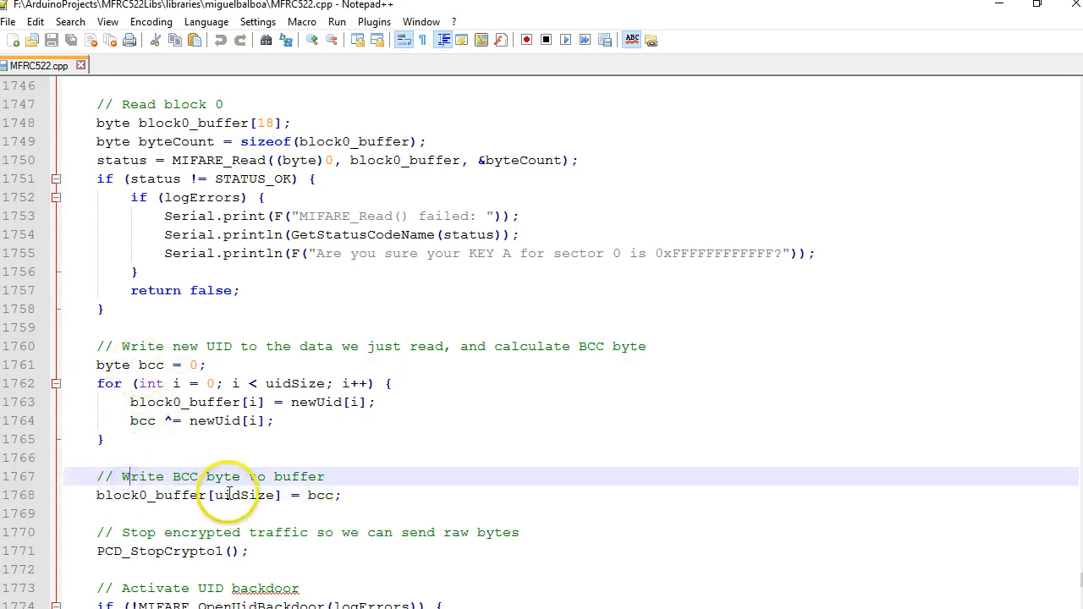
pyautogui.doubleClick(246, 496)
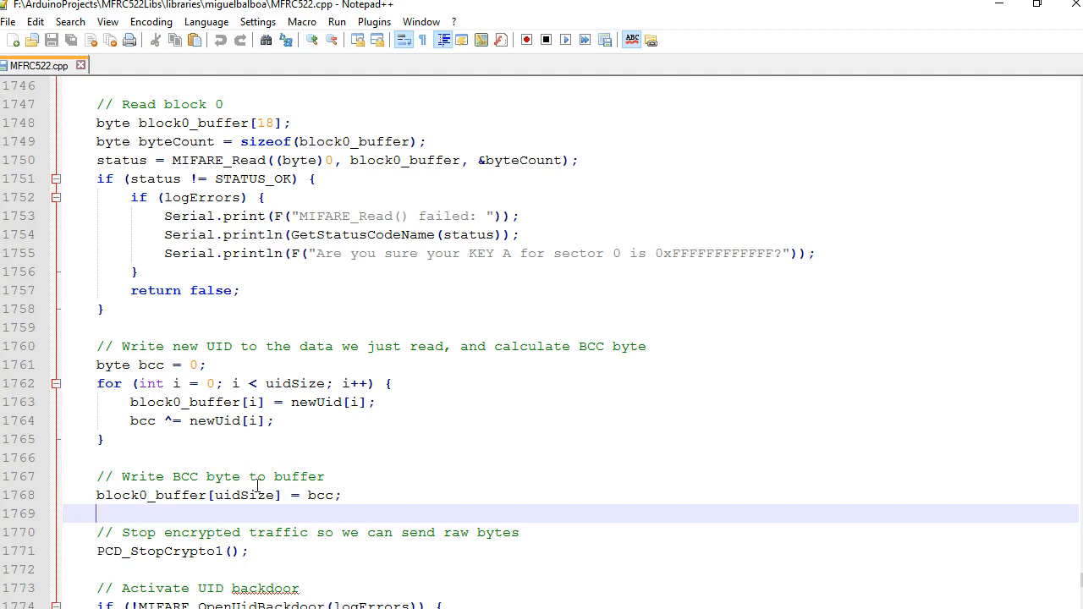
pyautogui.doubleClick(150, 495)
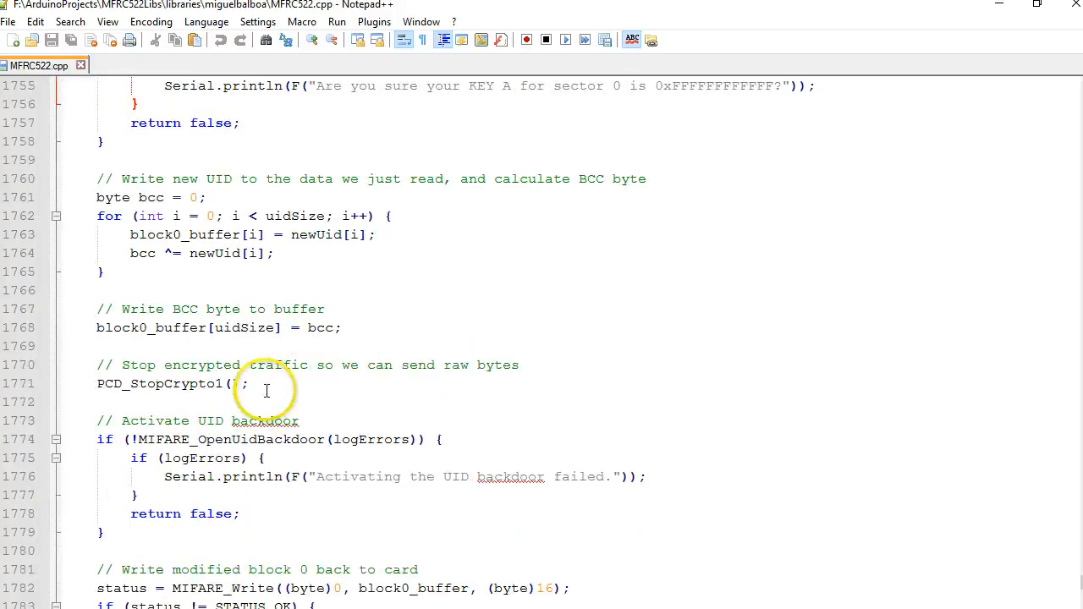
pyautogui.moveTo(97, 365); pyautogui.dragTo(249, 383)
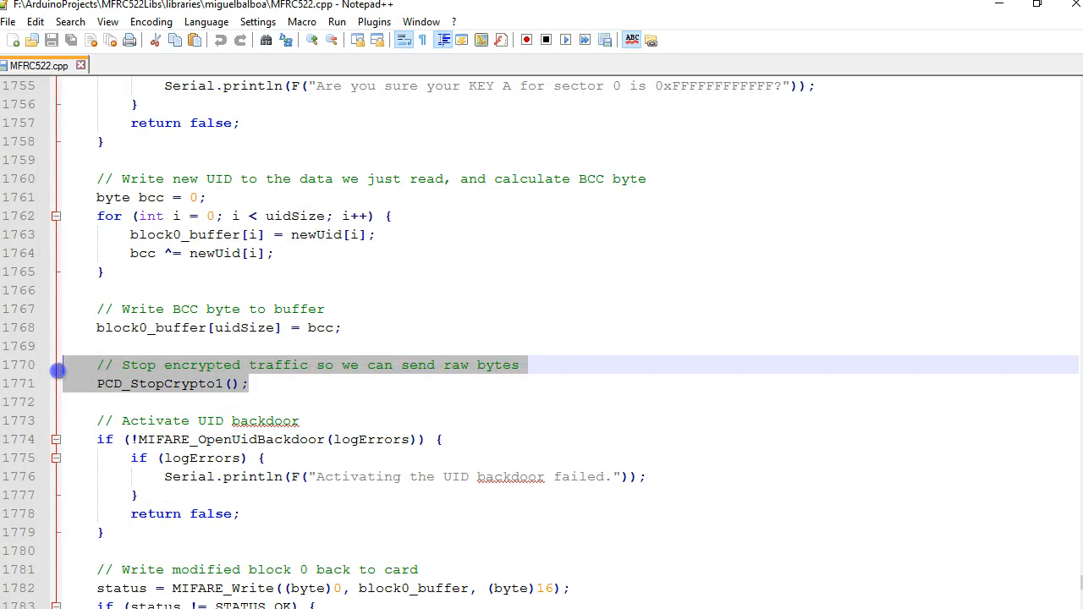
pyautogui.click(167, 385)
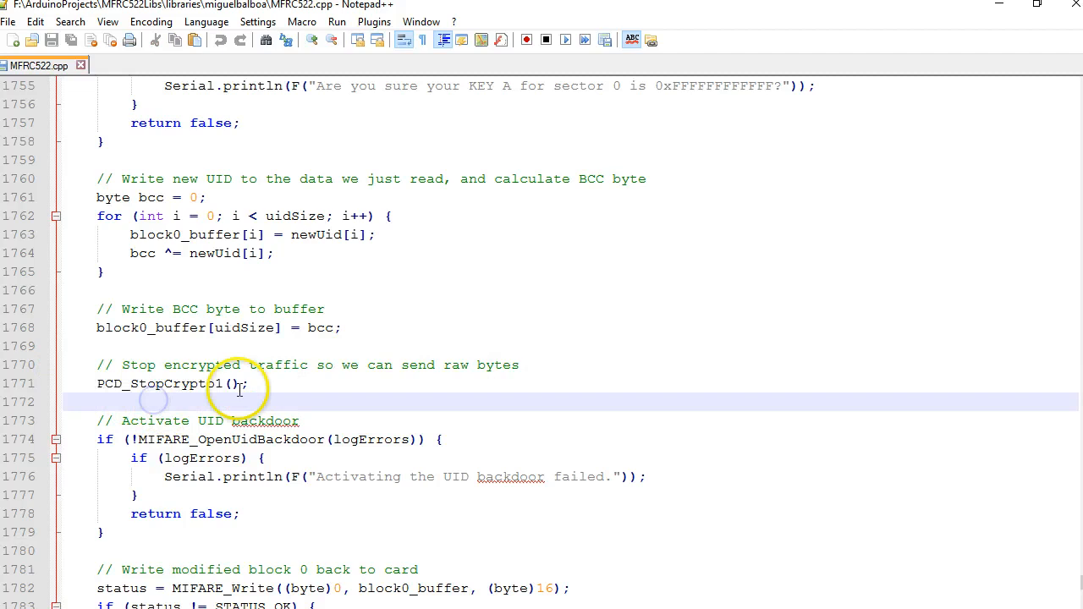
pyautogui.scroll(-3)
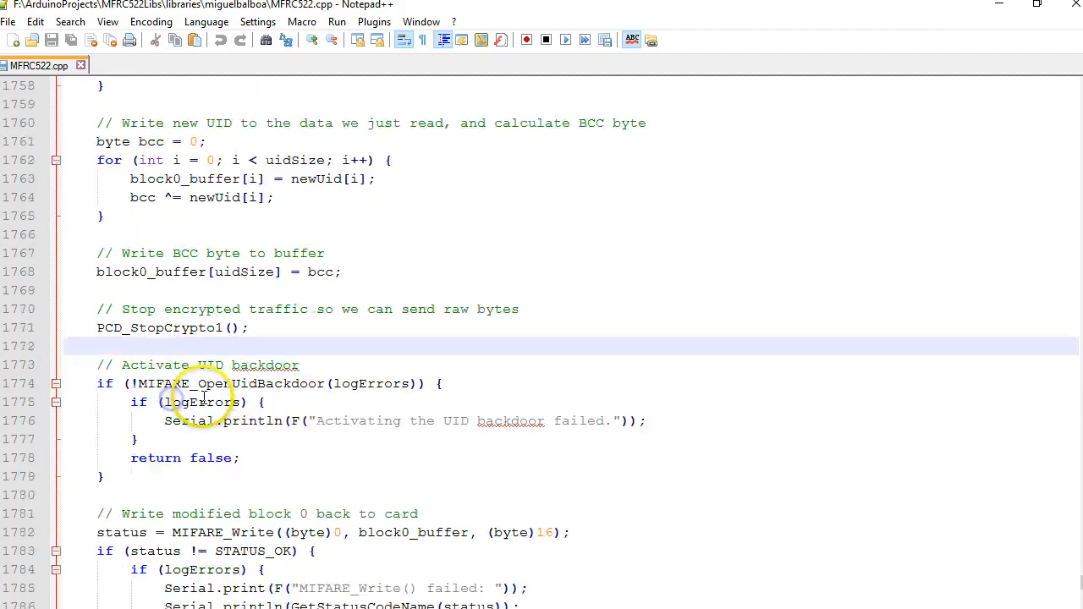
pyautogui.scroll(-3)
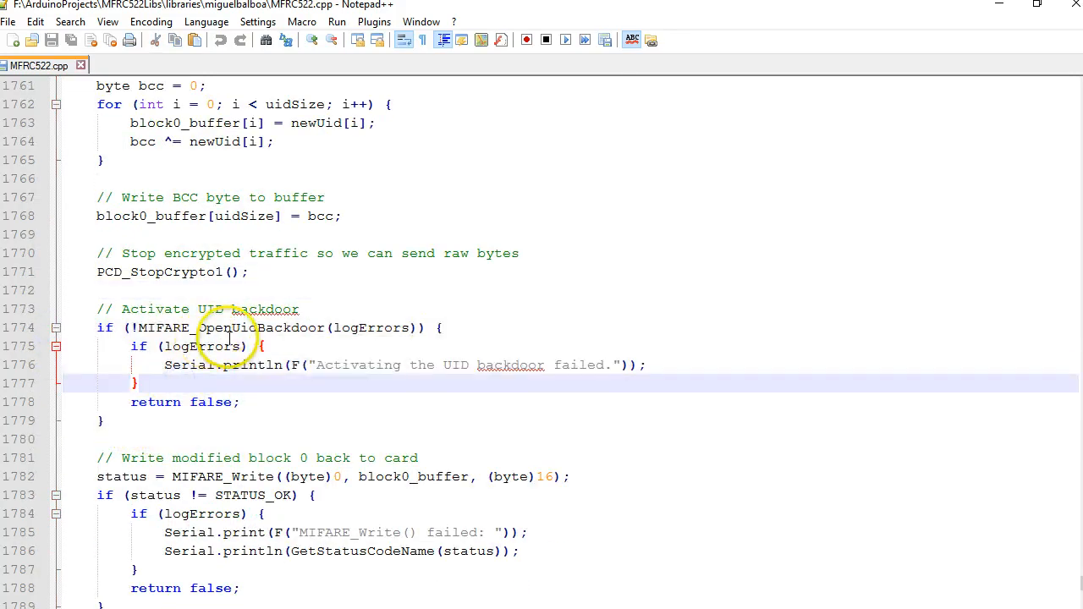
pyautogui.moveTo(235, 328)
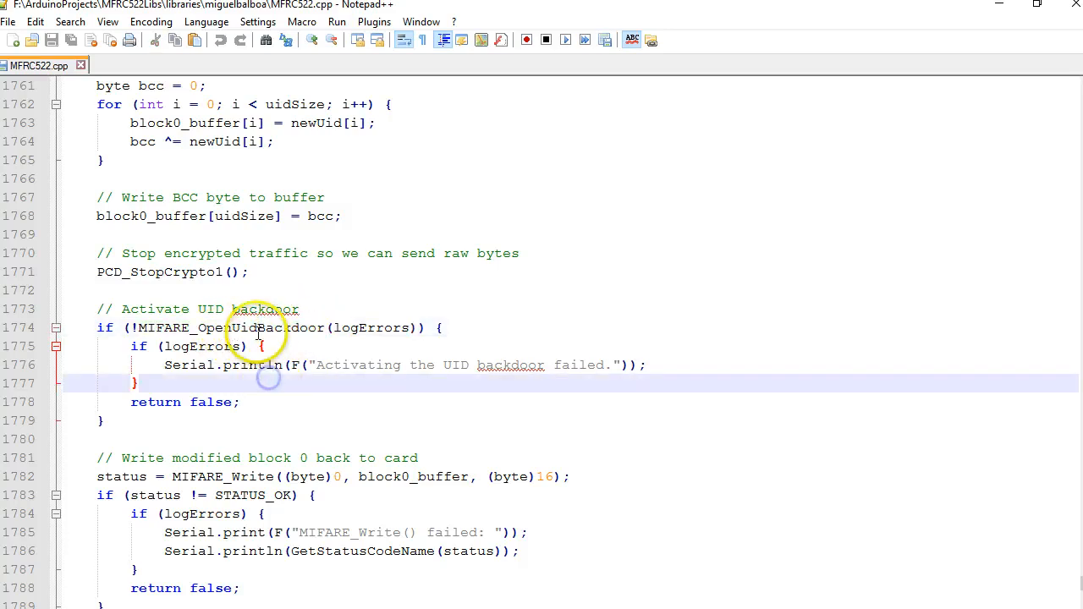
pyautogui.click(258, 327)
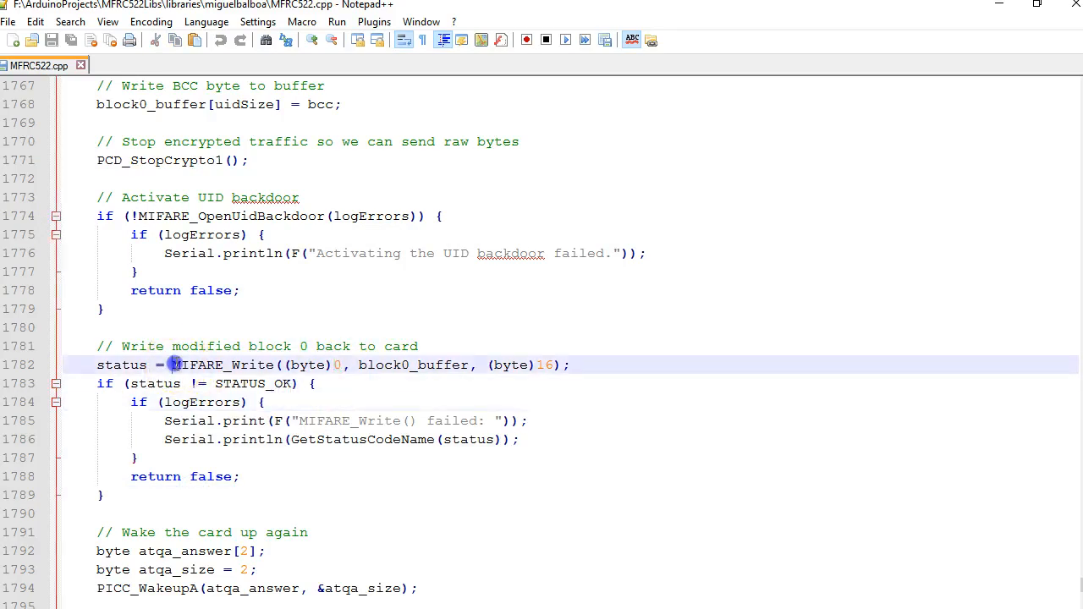
pyautogui.moveTo(173, 365); pyautogui.dragTo(560, 365)
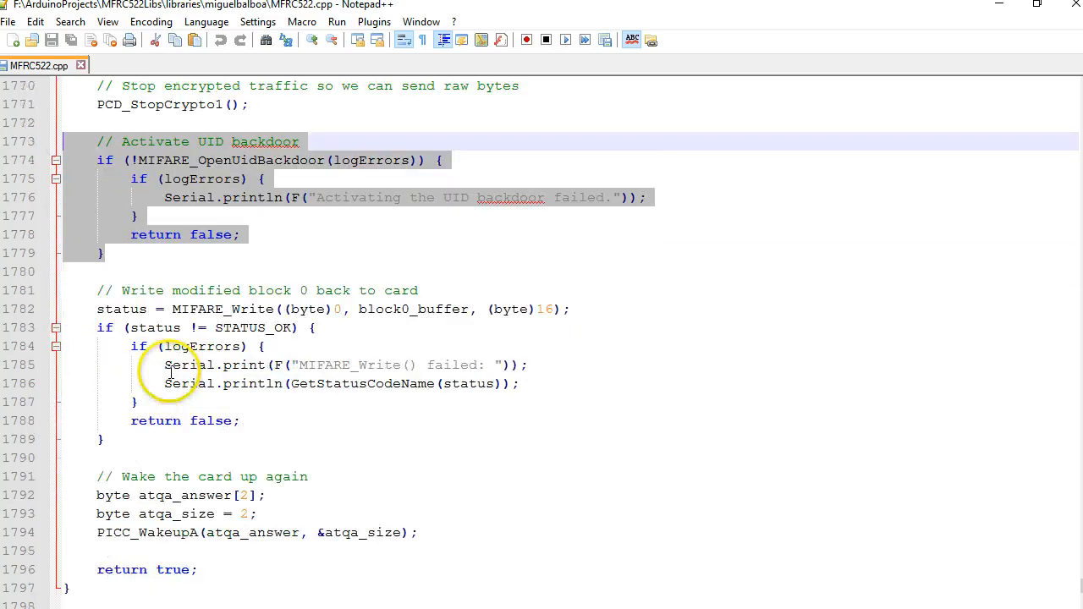
pyautogui.doubleClick(230, 272)
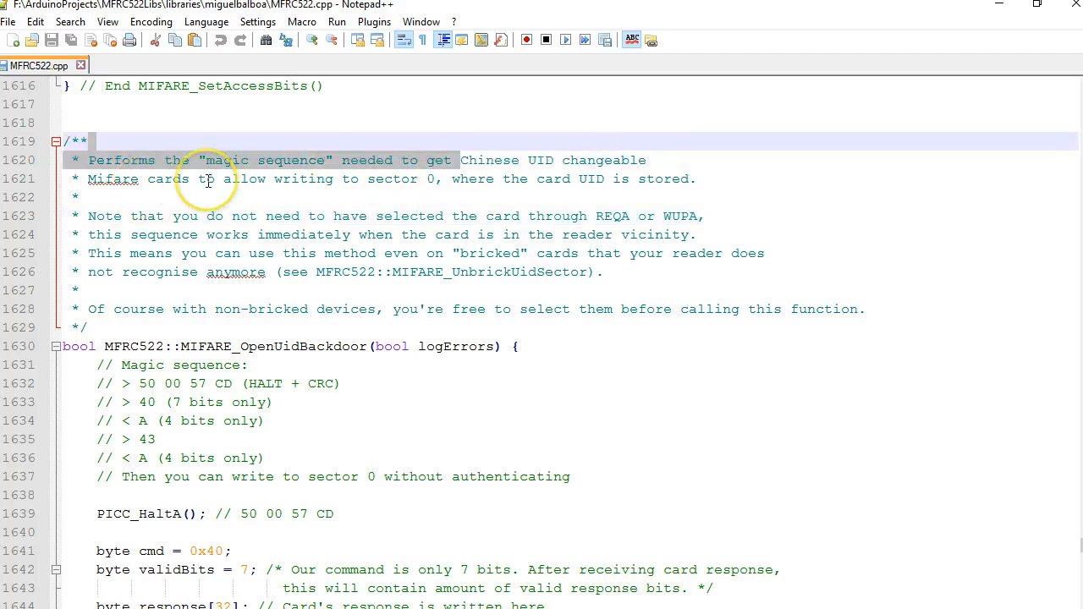
pyautogui.moveTo(436, 178)
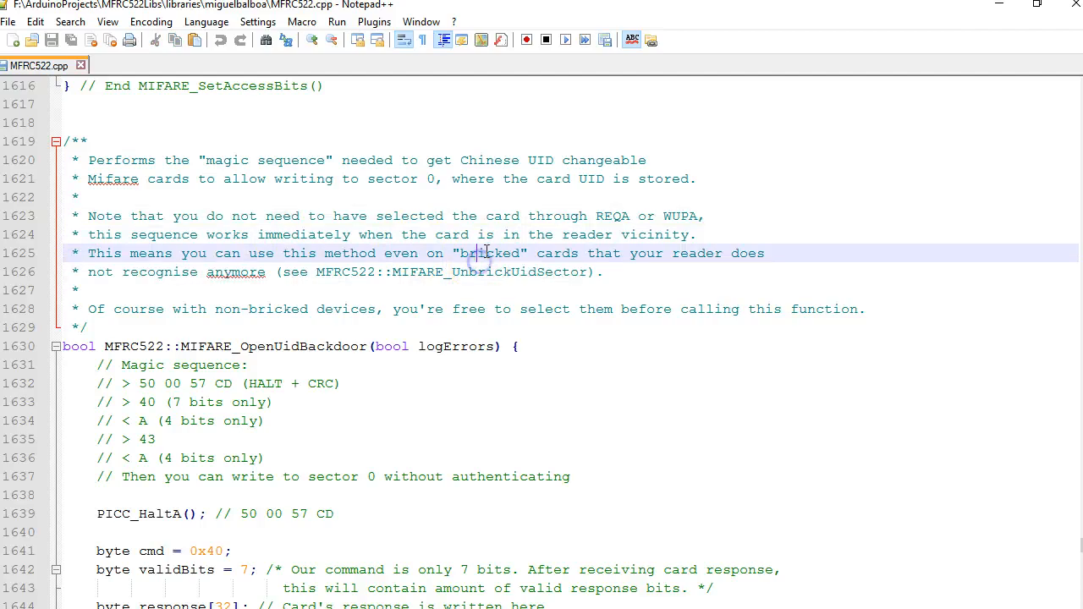
pyautogui.scroll(-3)
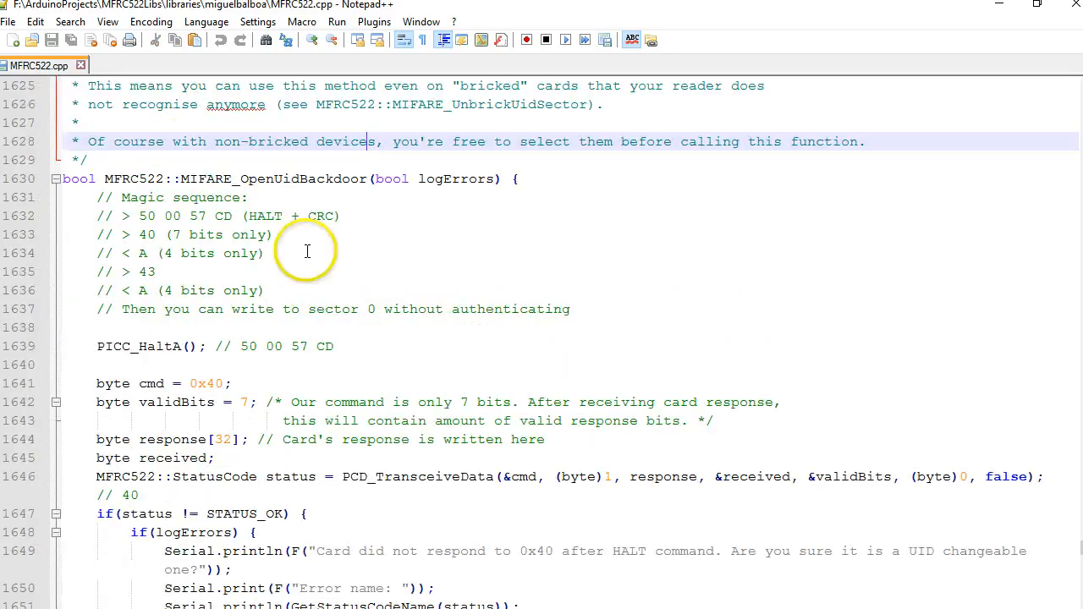
pyautogui.scroll(-3)
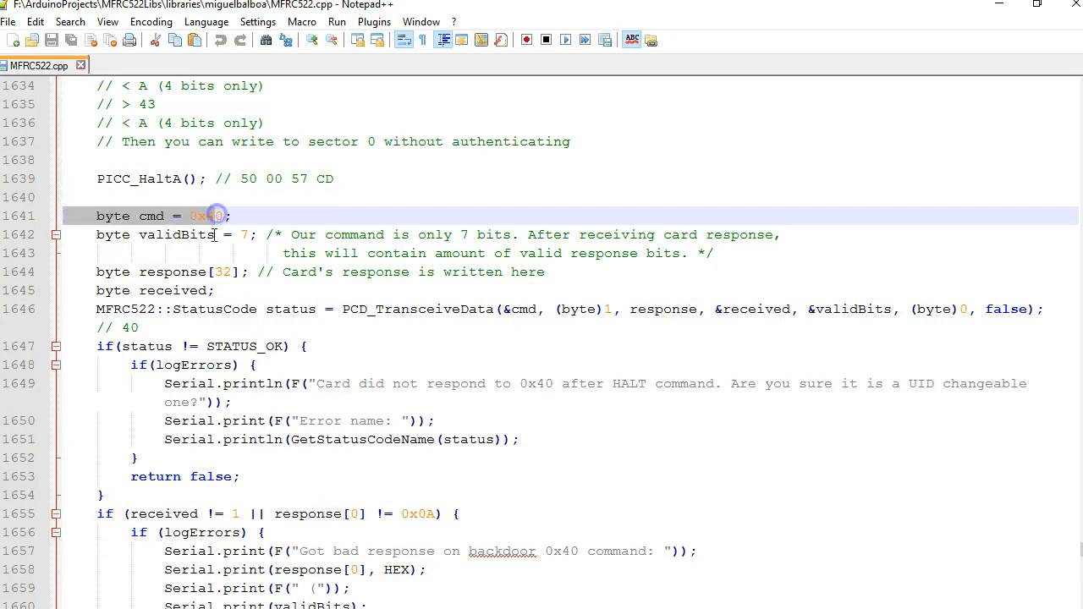
pyautogui.doubleClick(203, 216)
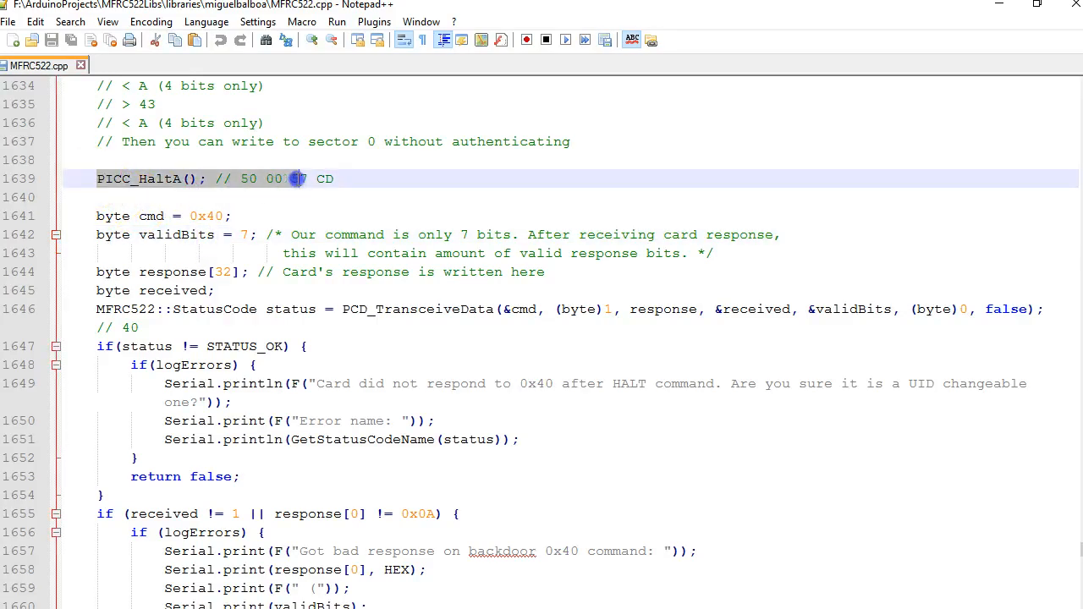
pyautogui.write('57')
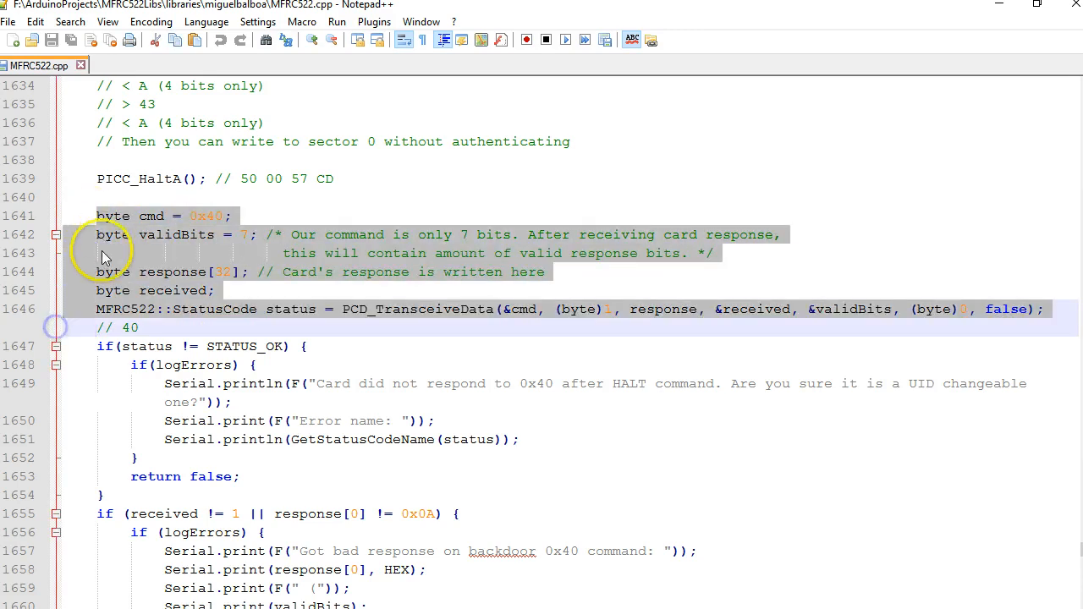
pyautogui.doubleClick(392, 309)
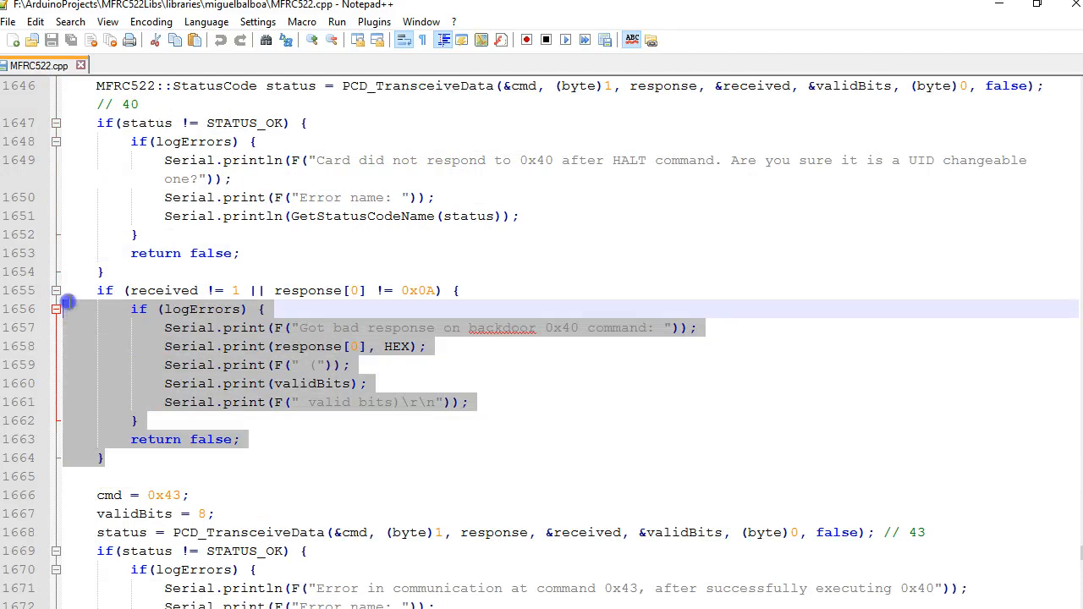
pyautogui.click(286, 328)
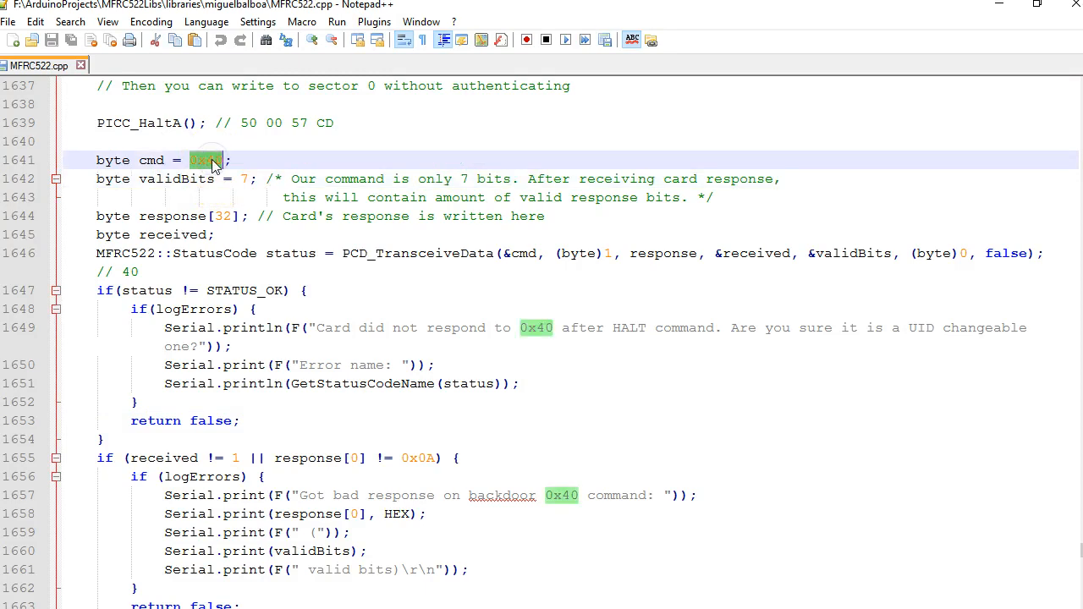
pyautogui.scroll(-3)
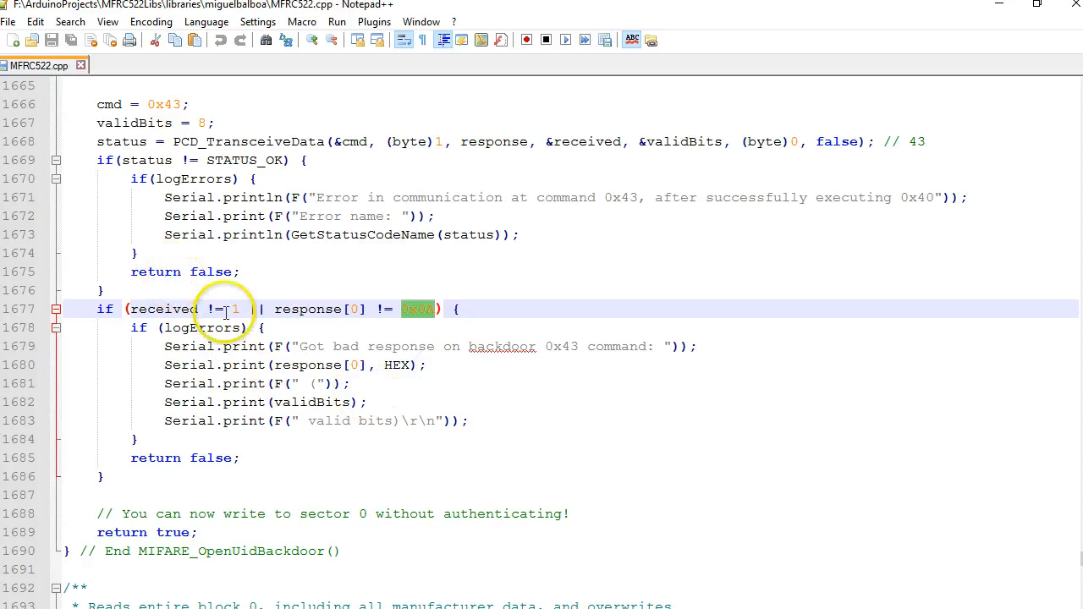
pyautogui.scroll(-3)
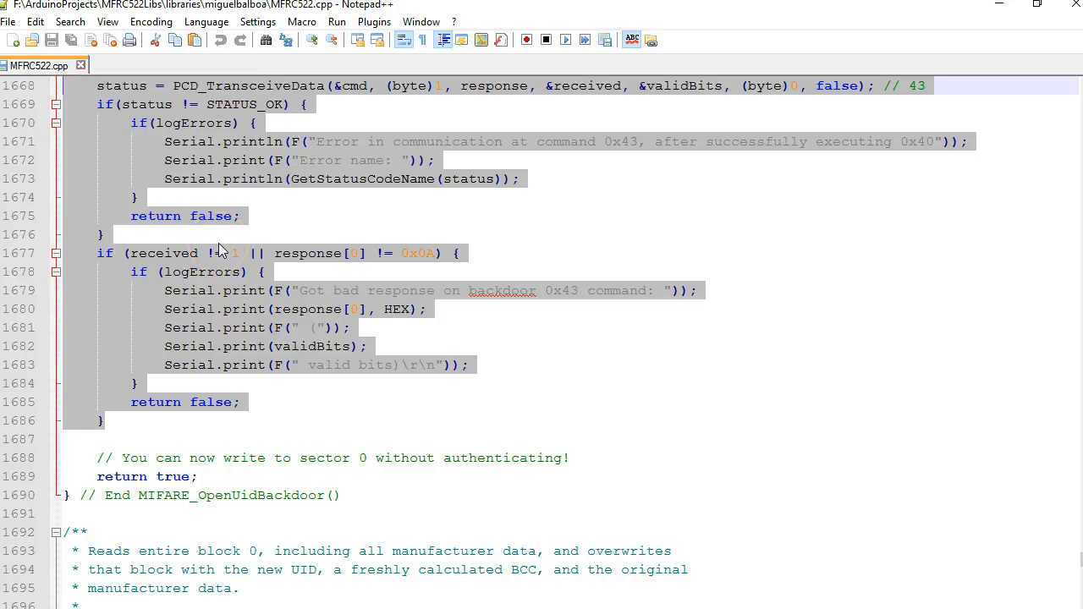
pyautogui.scroll(-3)
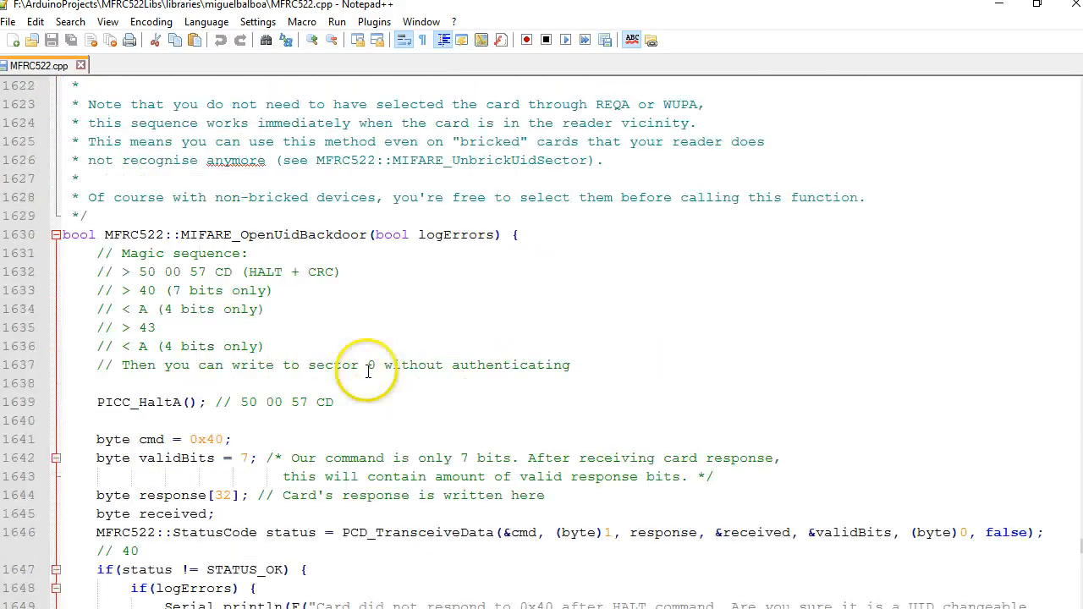
pyautogui.scroll(-3)
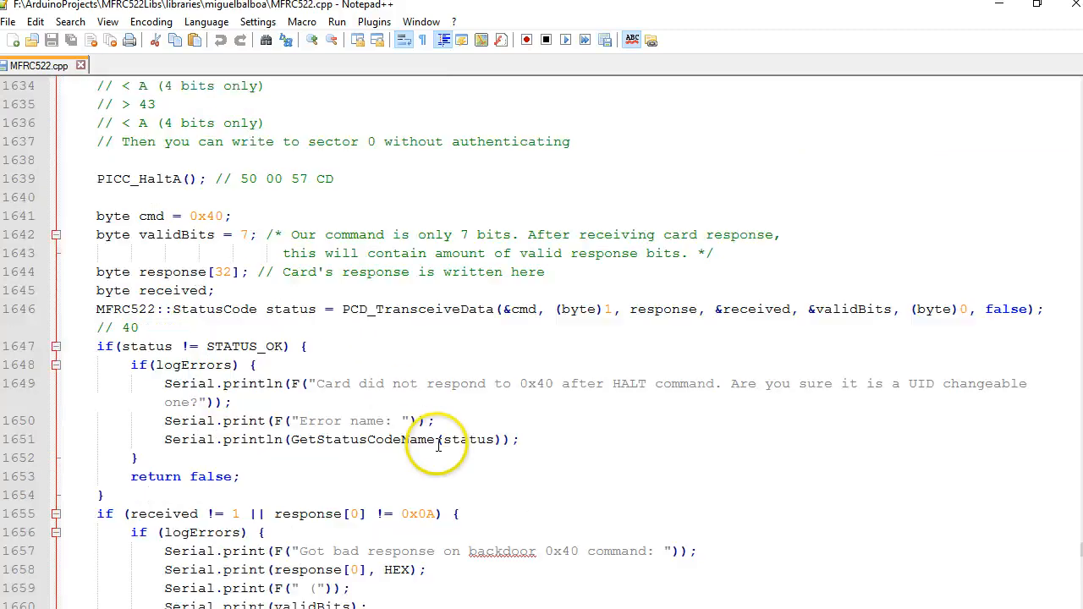
pyautogui.scroll(-3)
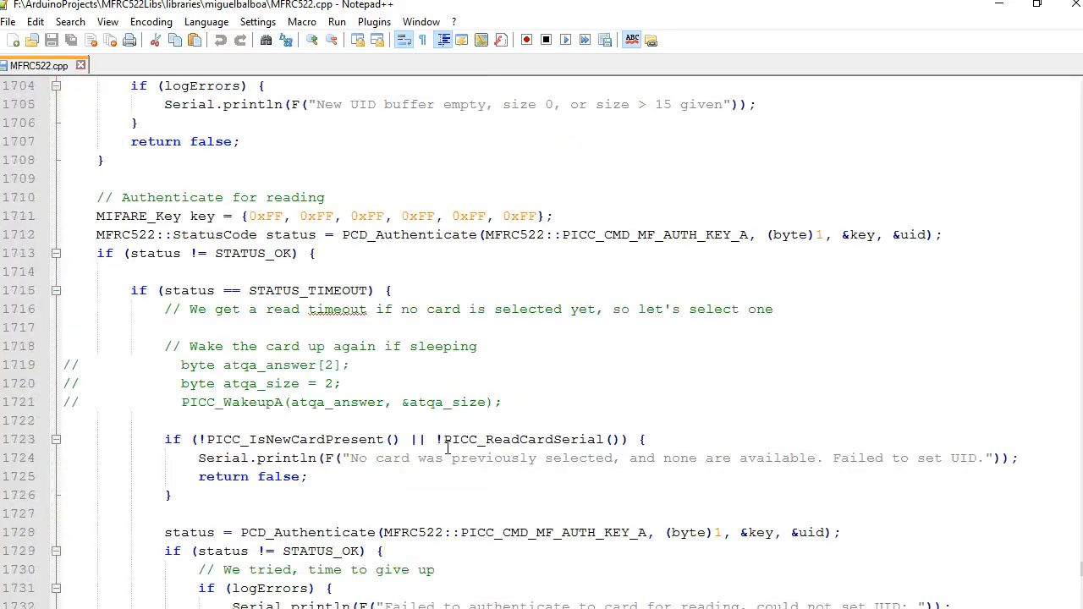
pyautogui.scroll(-3)
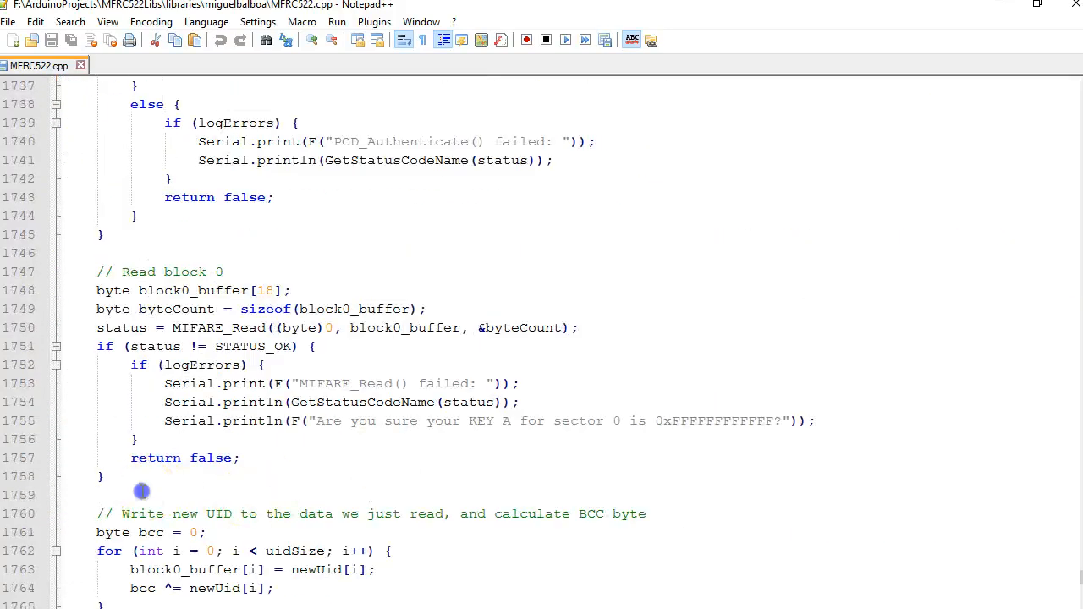
pyautogui.scroll(-3)
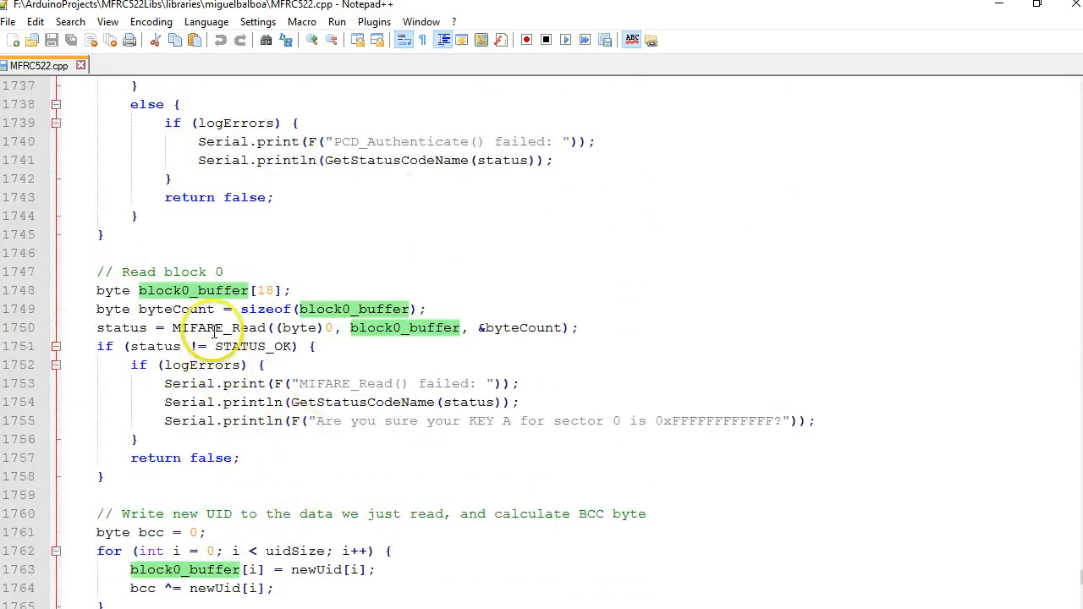
pyautogui.scroll(-3)
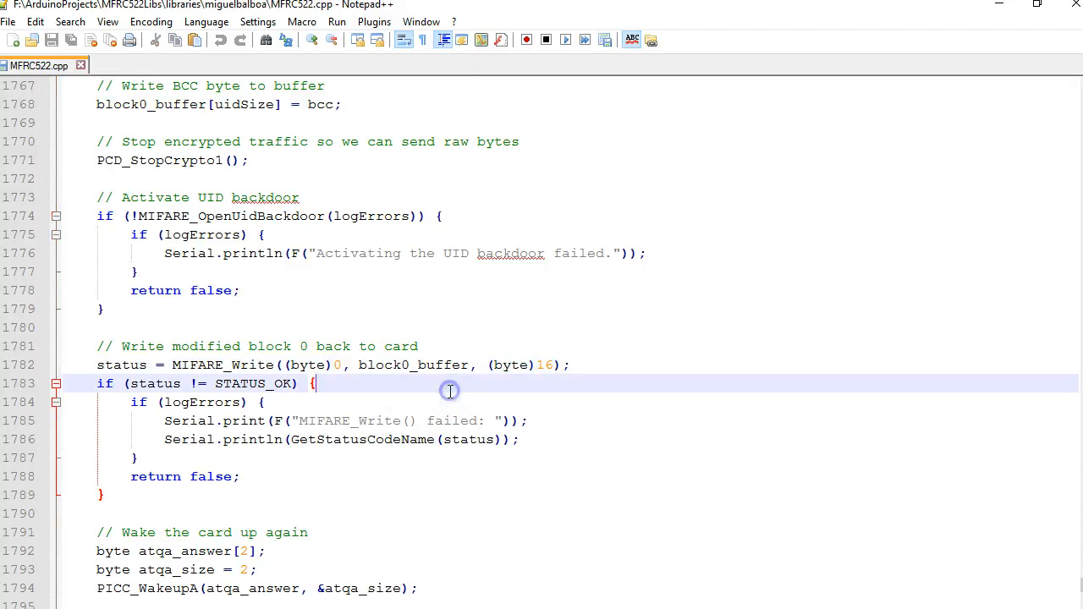
pyautogui.click(99, 364)
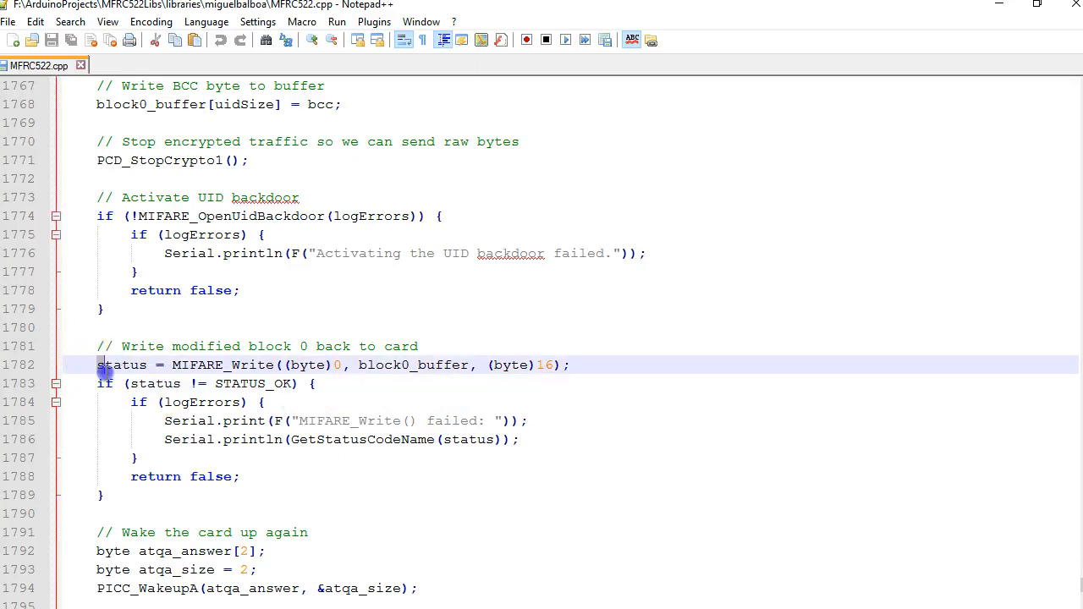
pyautogui.moveTo(96, 364); pyautogui.dragTo(103, 495)
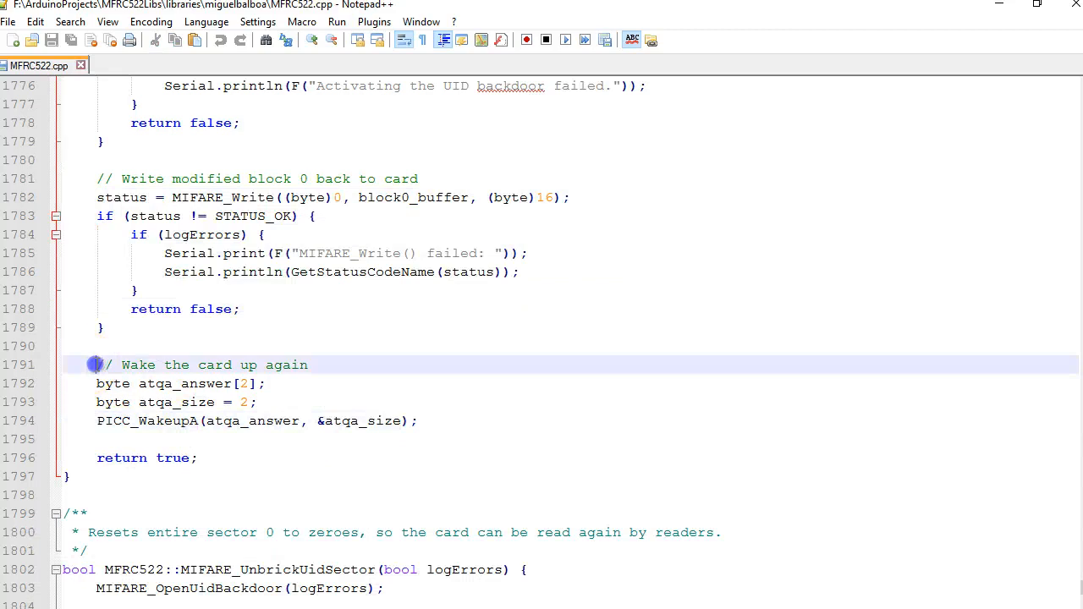
pyautogui.moveTo(96, 365); pyautogui.dragTo(265, 383)
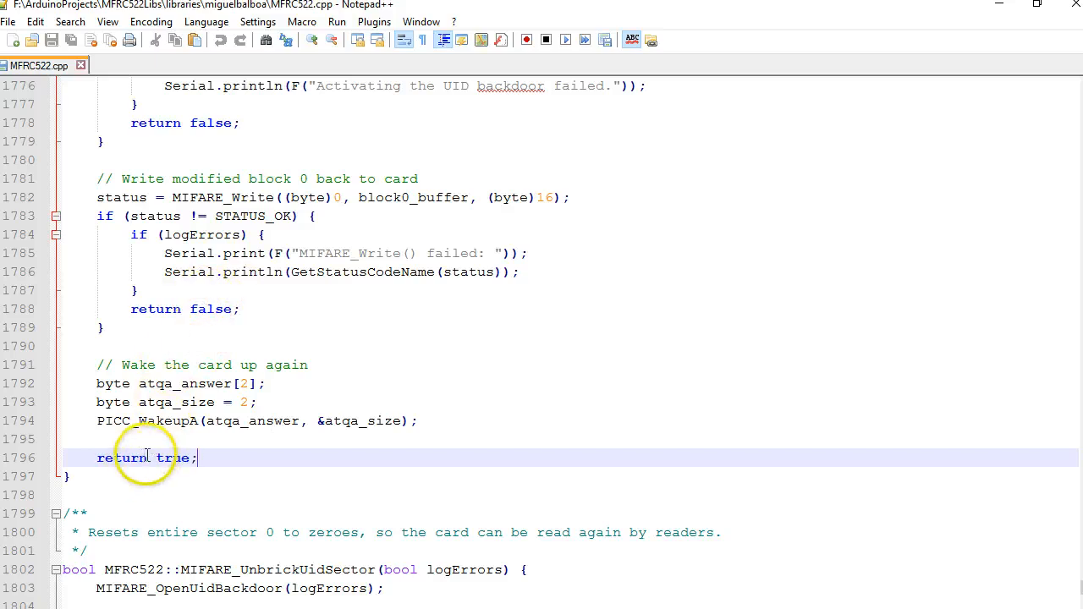
pyautogui.doubleClick(173, 458)
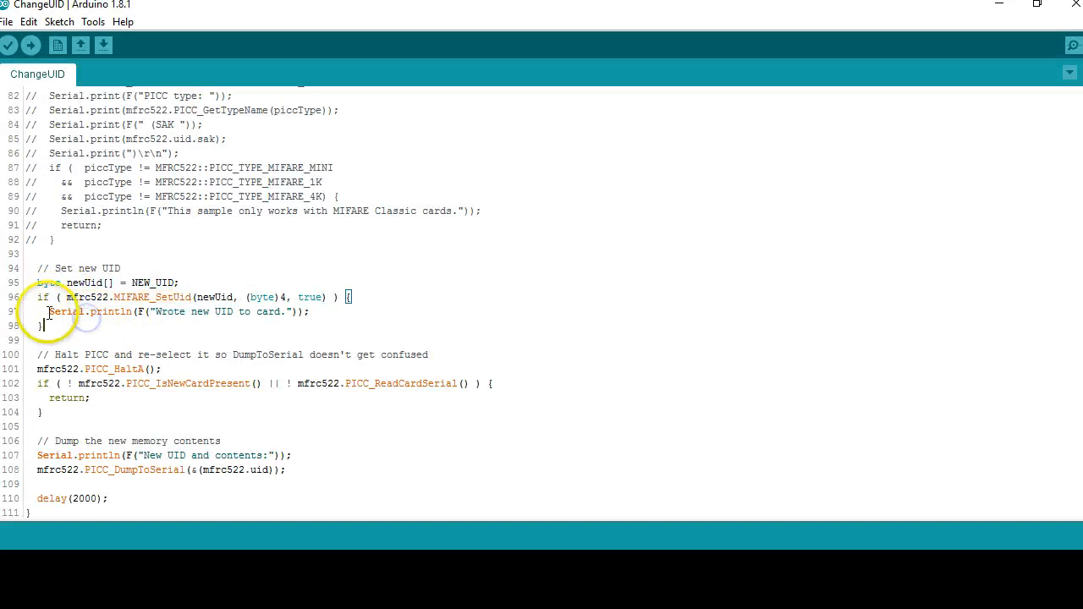
pyautogui.moveTo(48, 312); pyautogui.dragTo(311, 318)
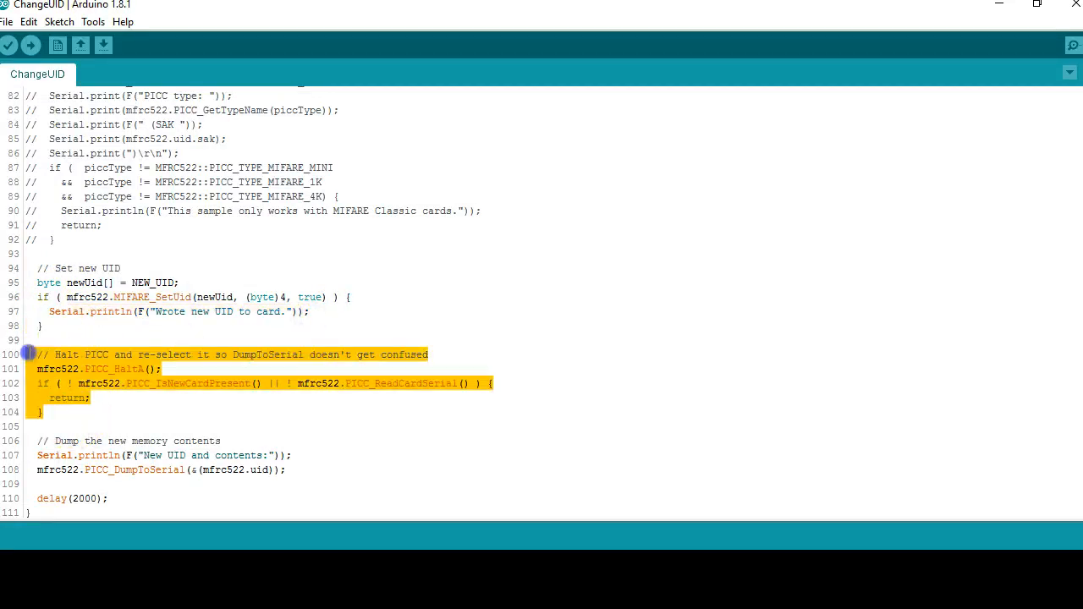
pyautogui.doubleClick(111, 369)
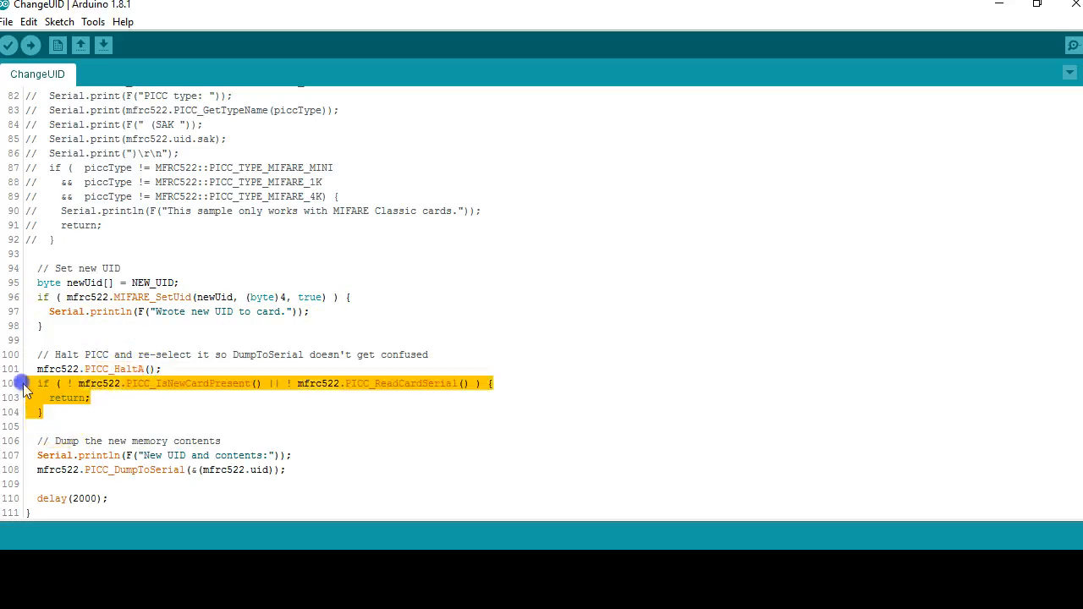
pyautogui.click(166, 436)
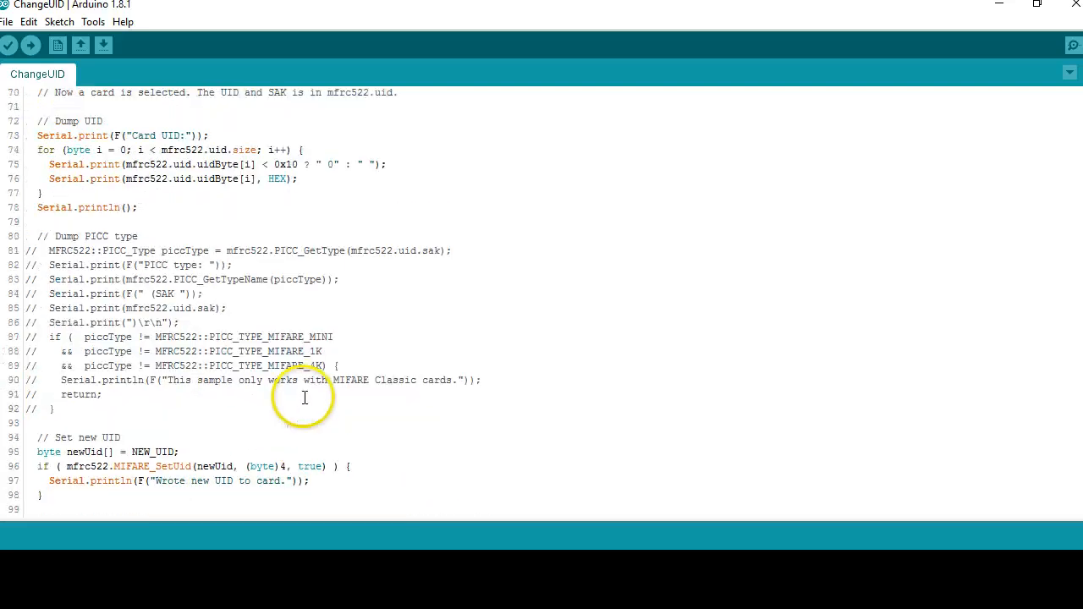
pyautogui.scroll(-3)
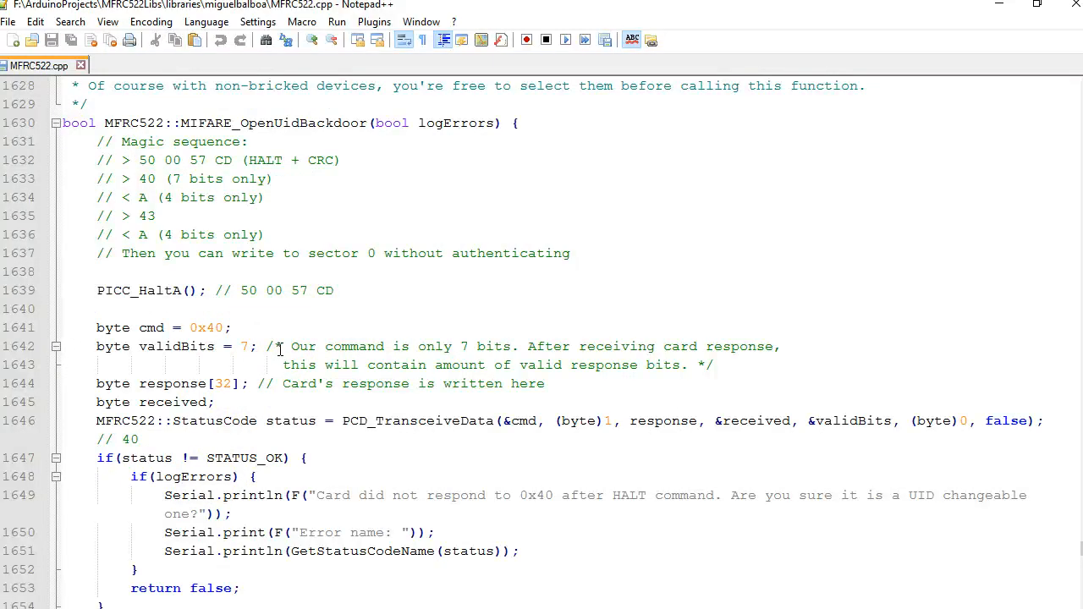
pyautogui.scroll(-3)
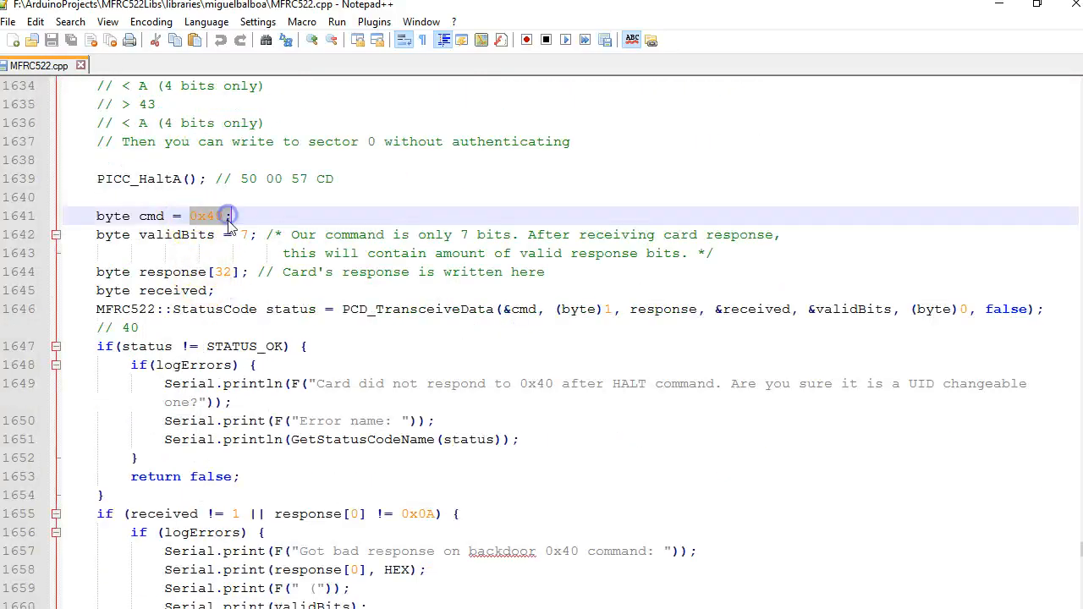
pyautogui.scroll(-3)
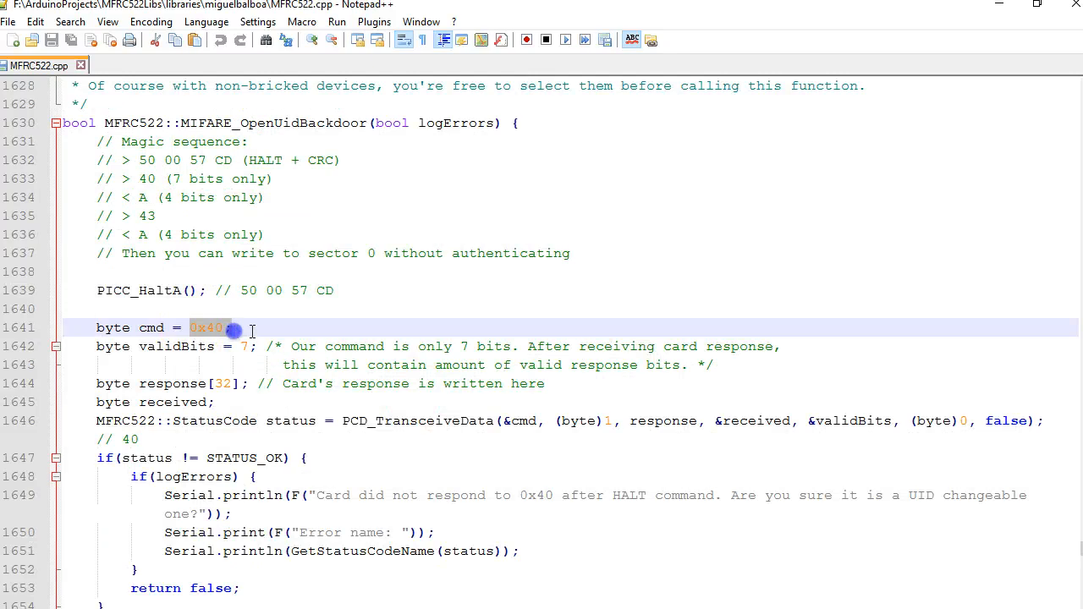
pyautogui.scroll(-3)
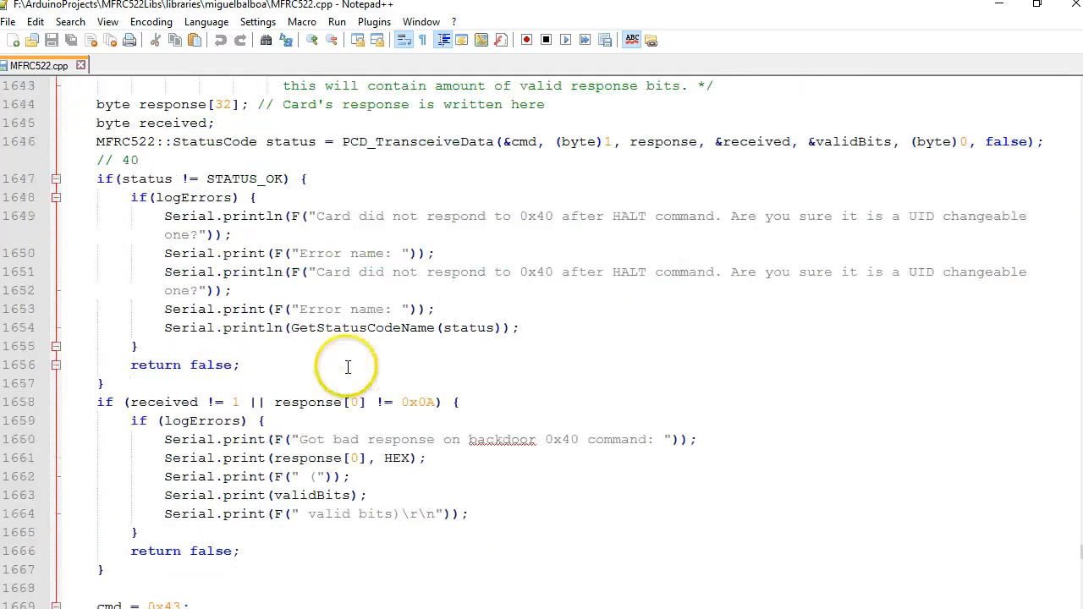